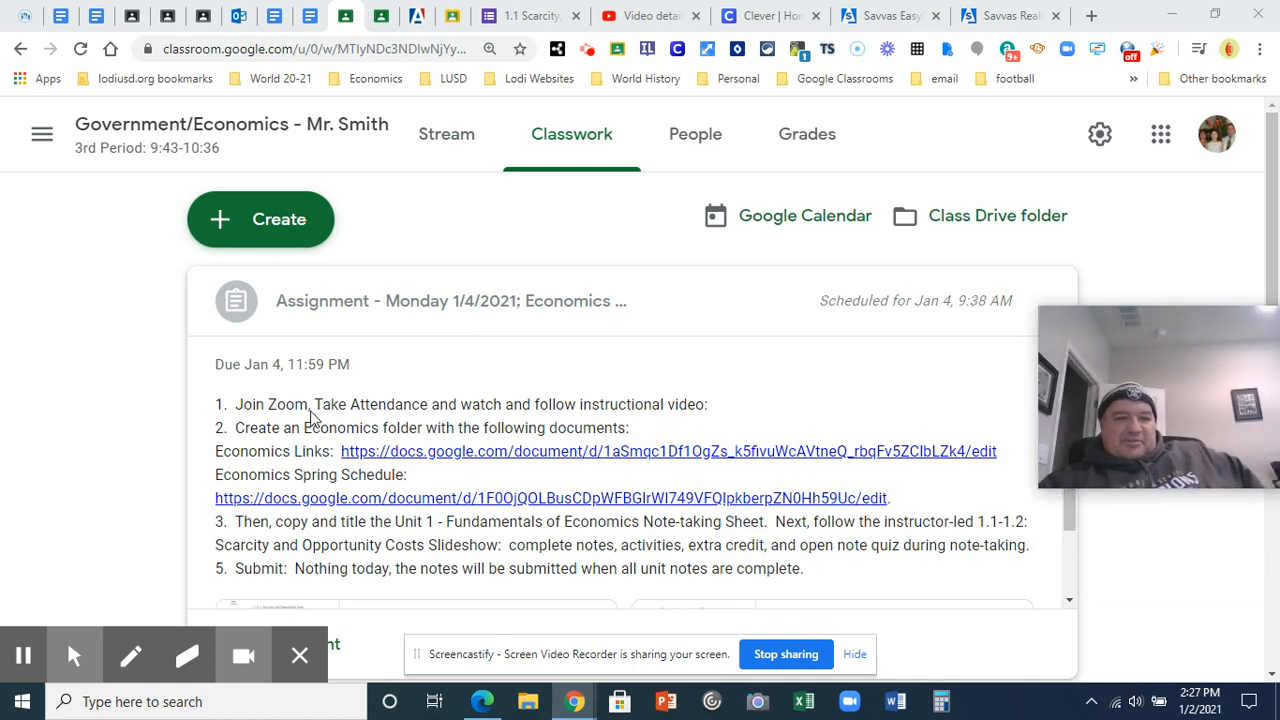
mouse_move(403, 410)
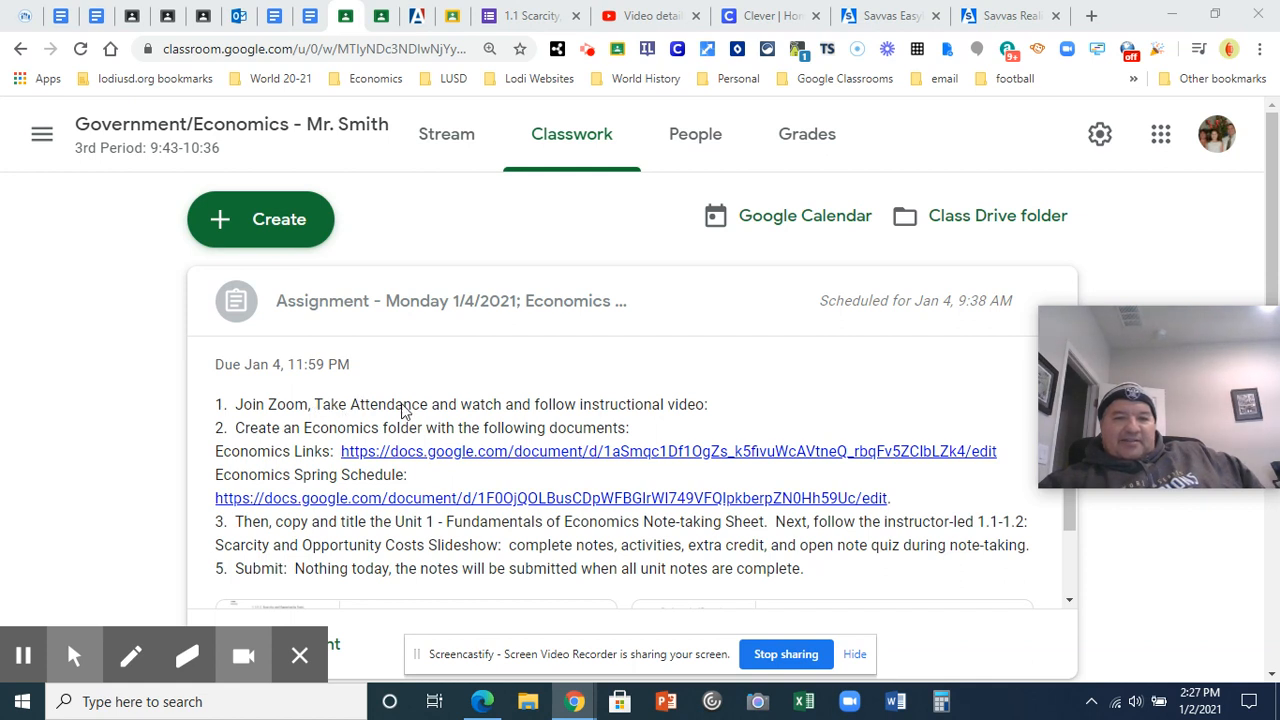
mouse_move(411, 397)
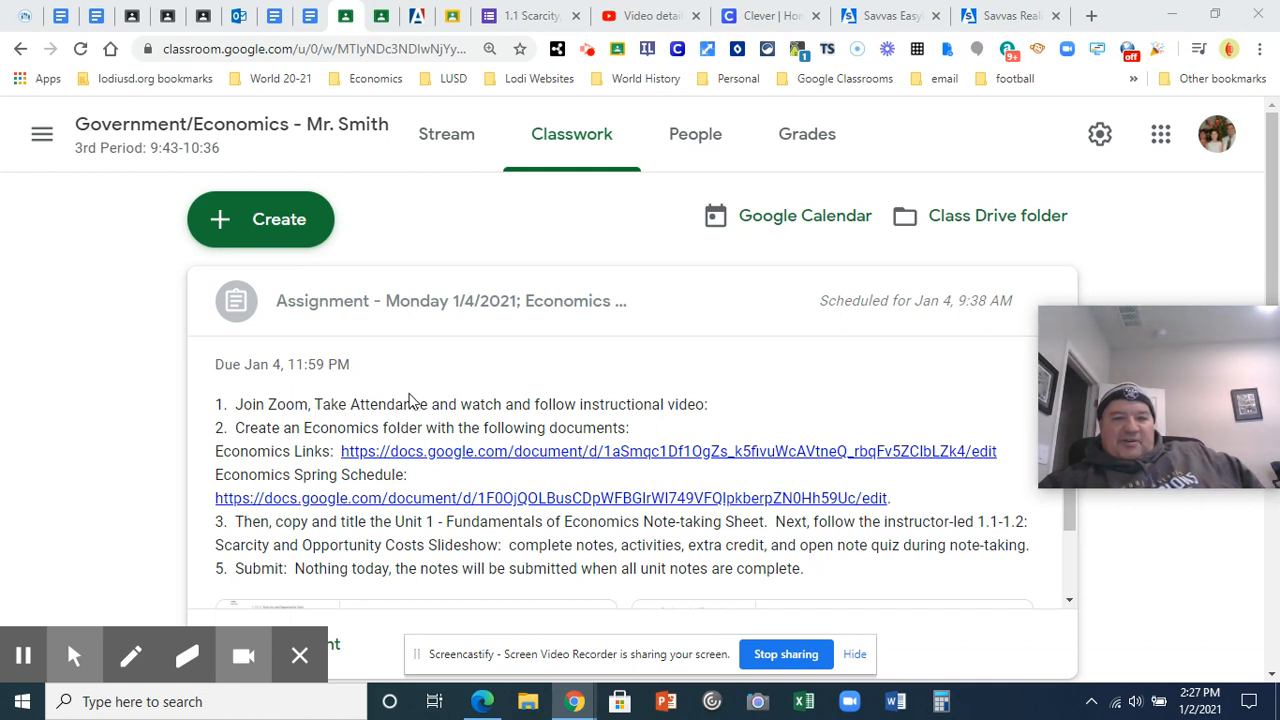
mouse_move(442, 422)
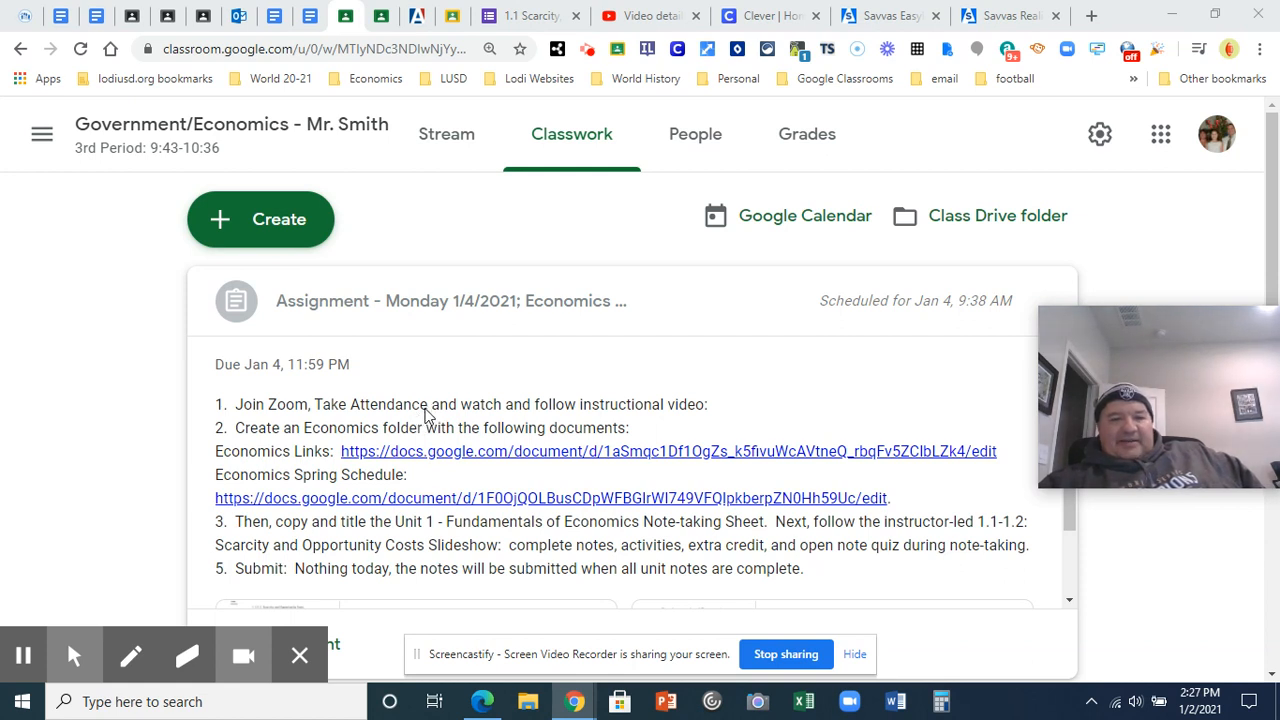
mouse_move(919, 395)
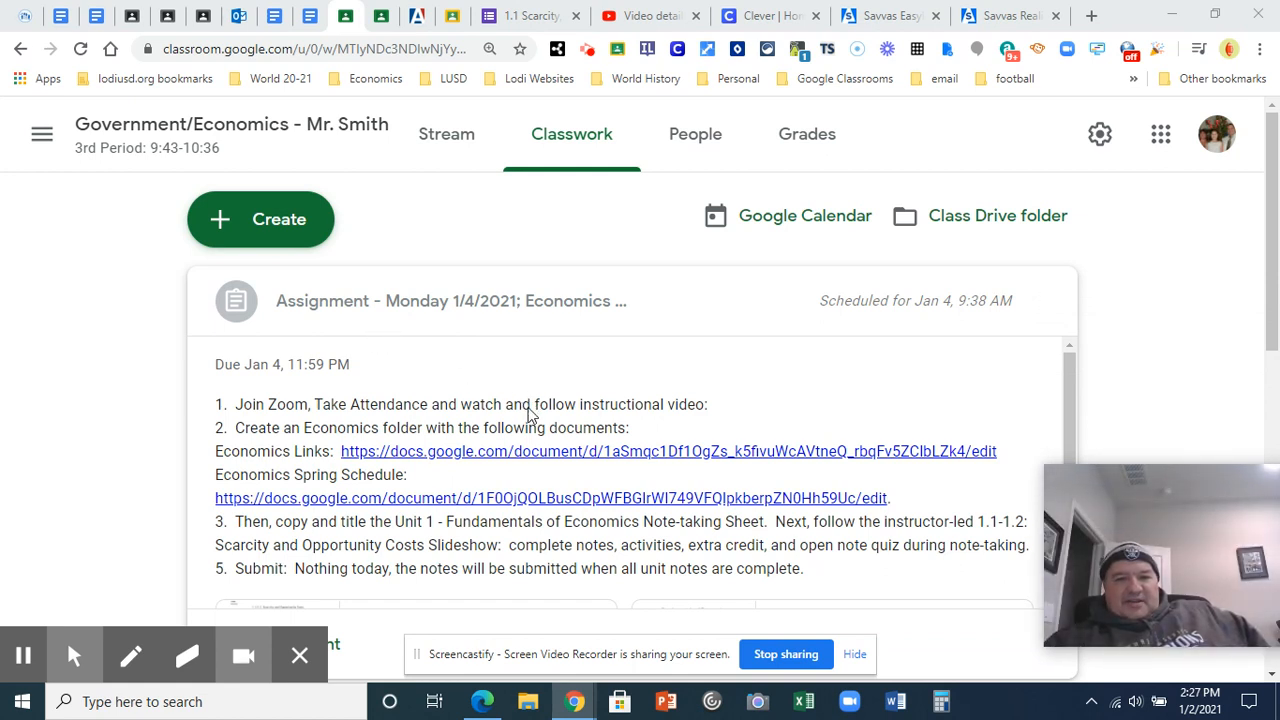
mouse_move(620, 400)
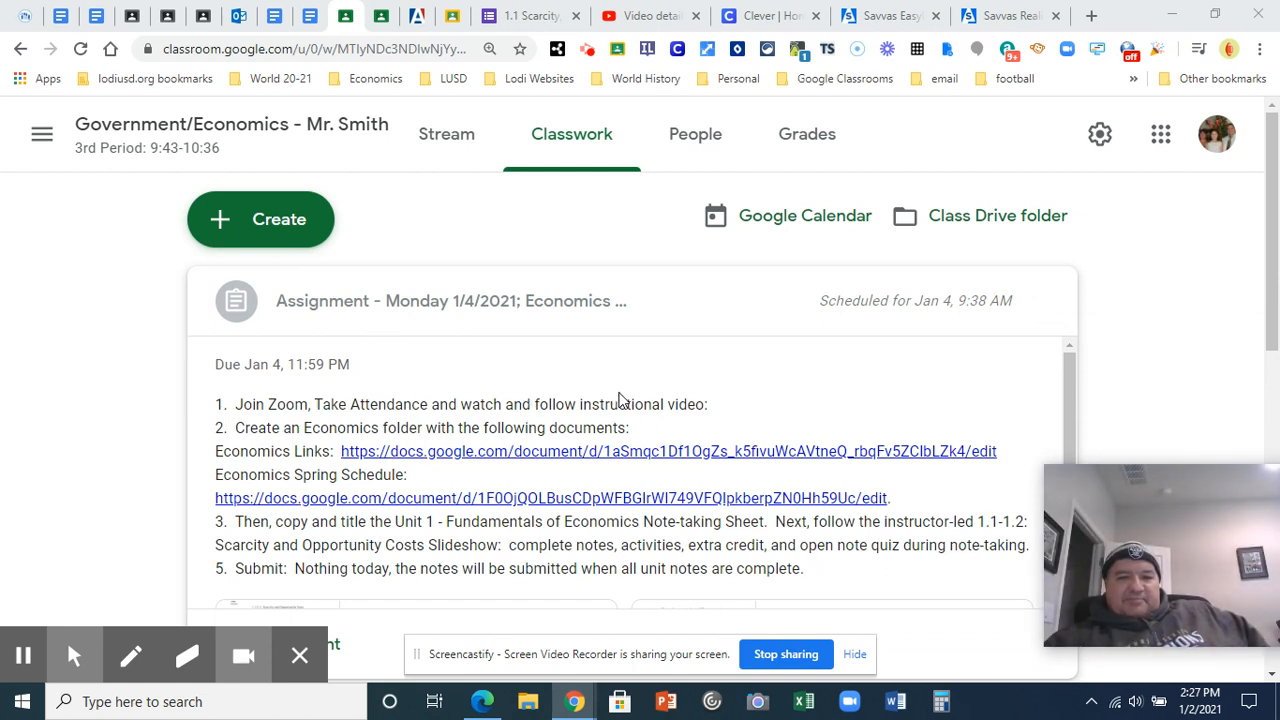
mouse_move(712, 404)
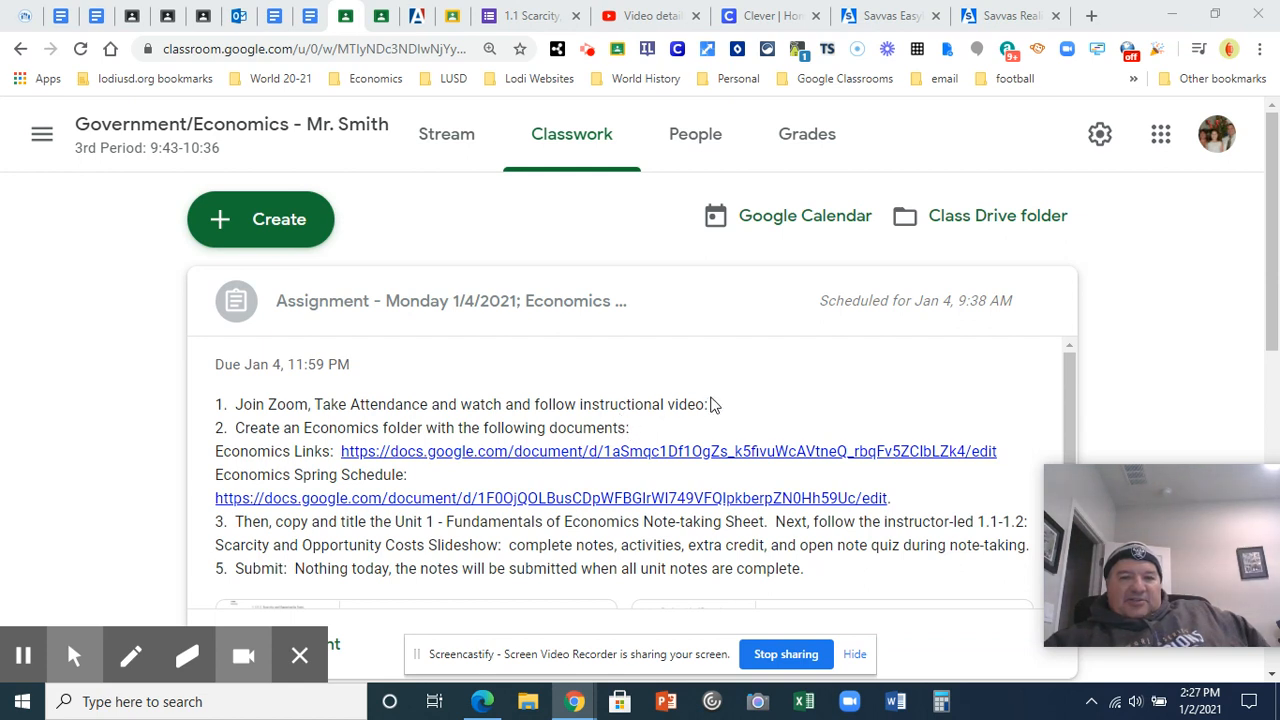
mouse_move(372, 458)
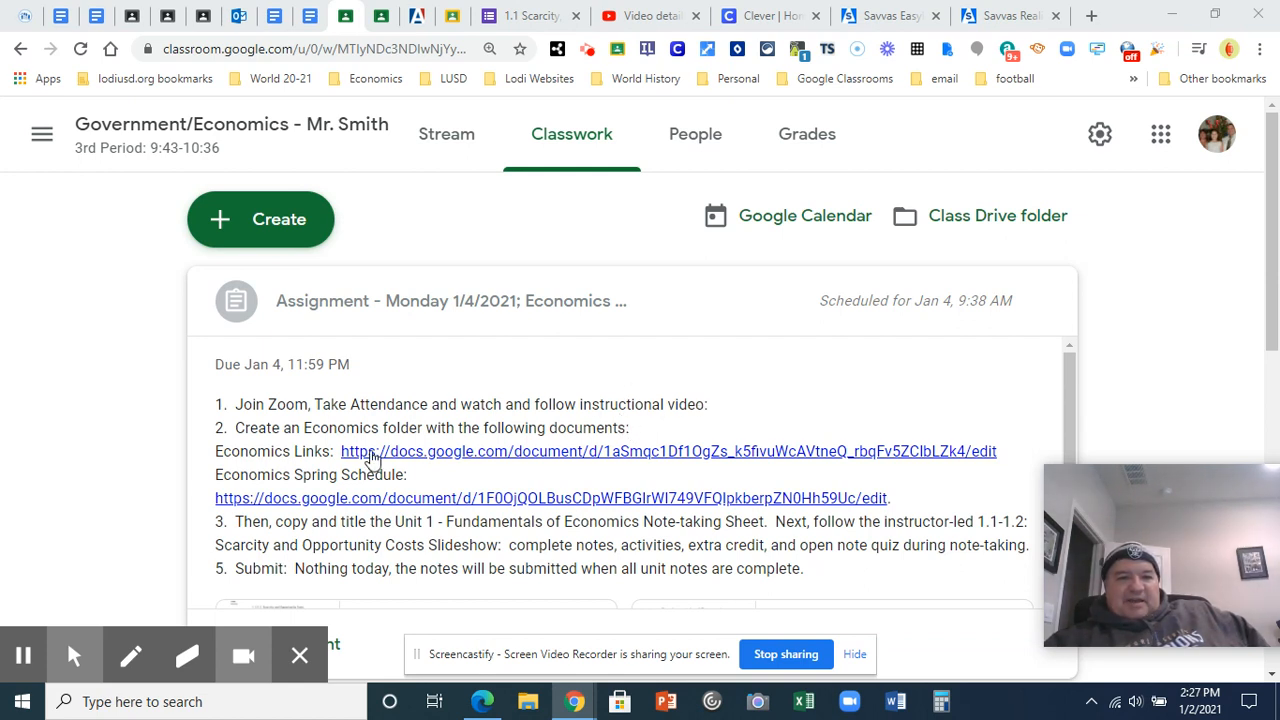
Step: Open the Add folder dialog from the bookmarks bar's right-click options
scroll("down", 3)
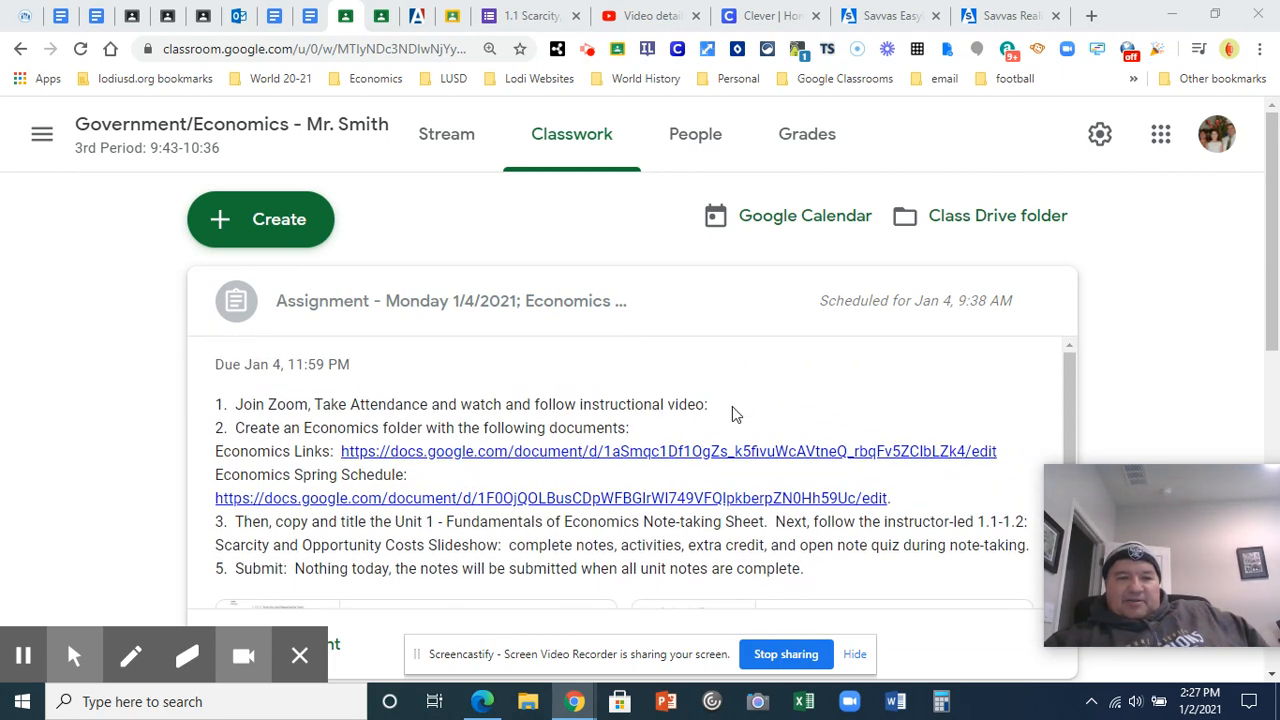
mouse_move(714, 427)
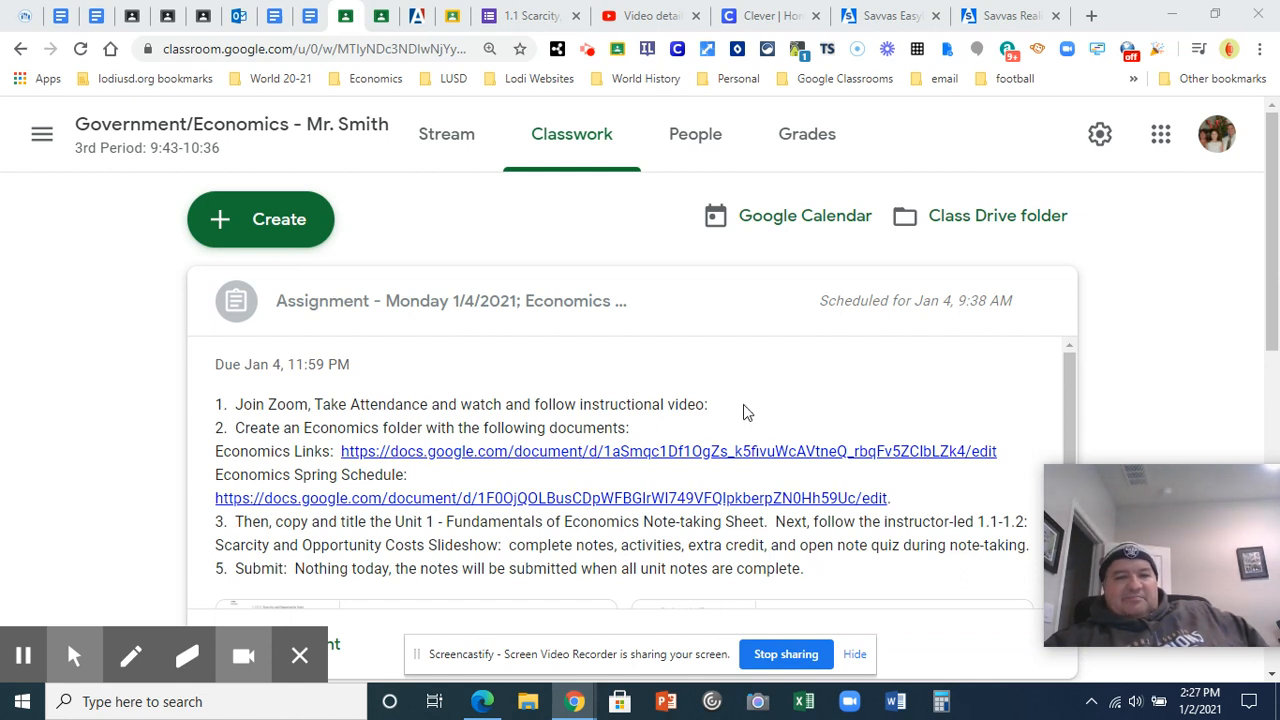
mouse_move(336, 438)
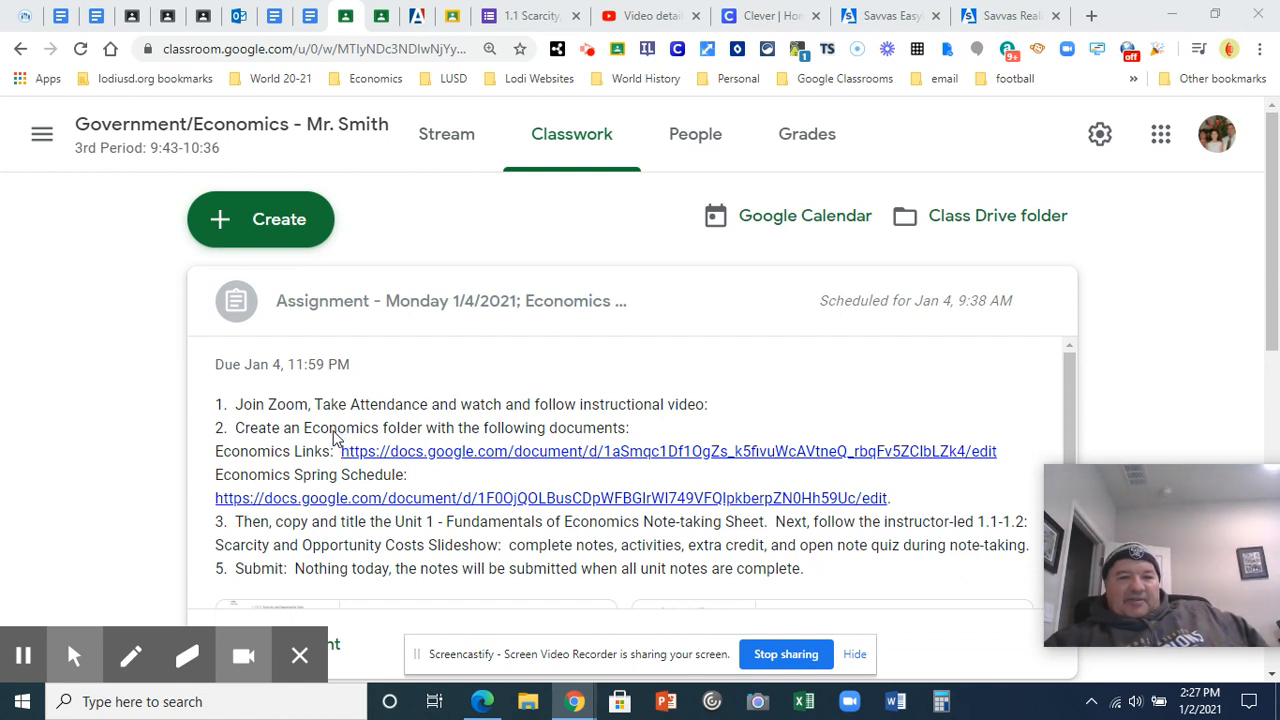
mouse_move(402, 432)
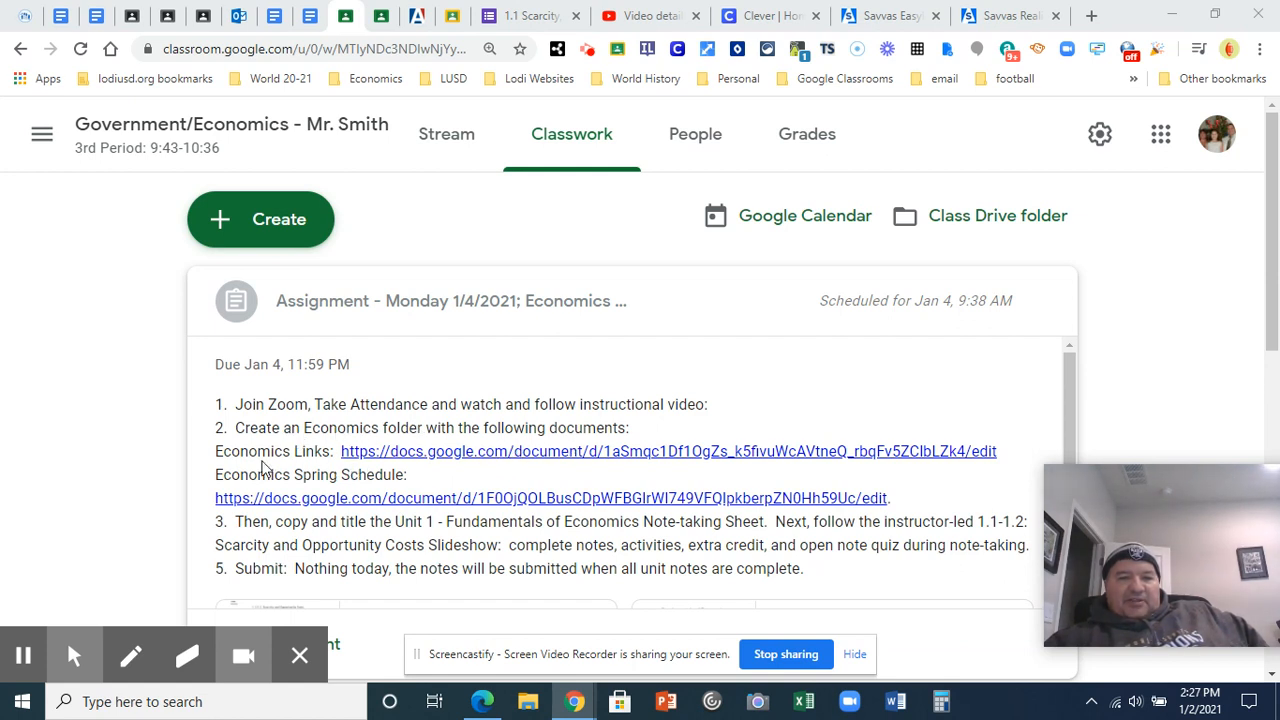
mouse_move(417, 497)
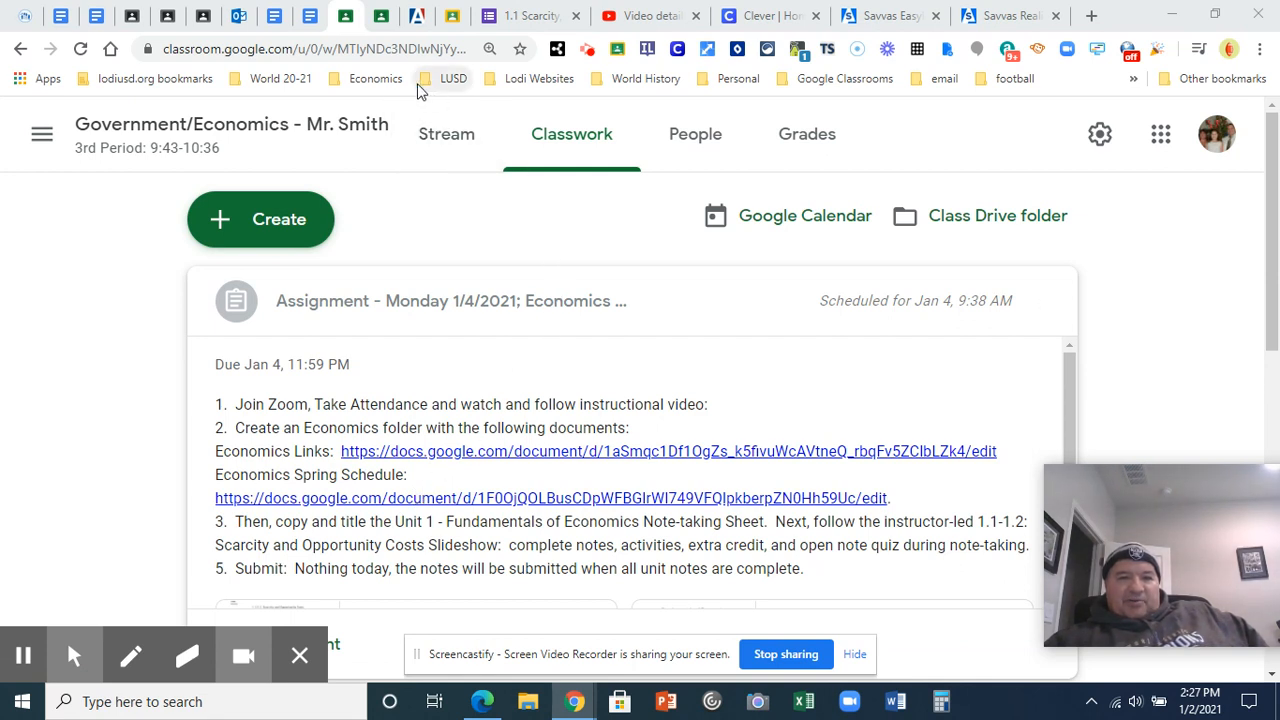
left_click(373, 78)
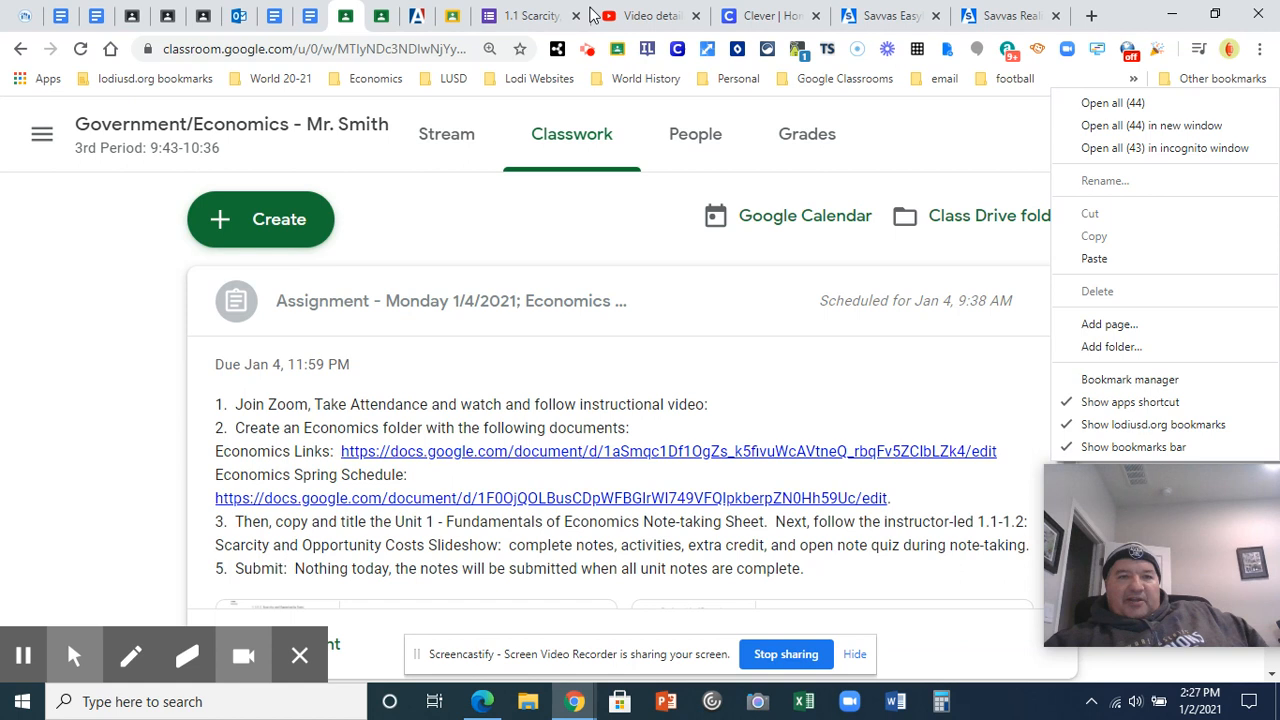
mouse_move(1018, 96)
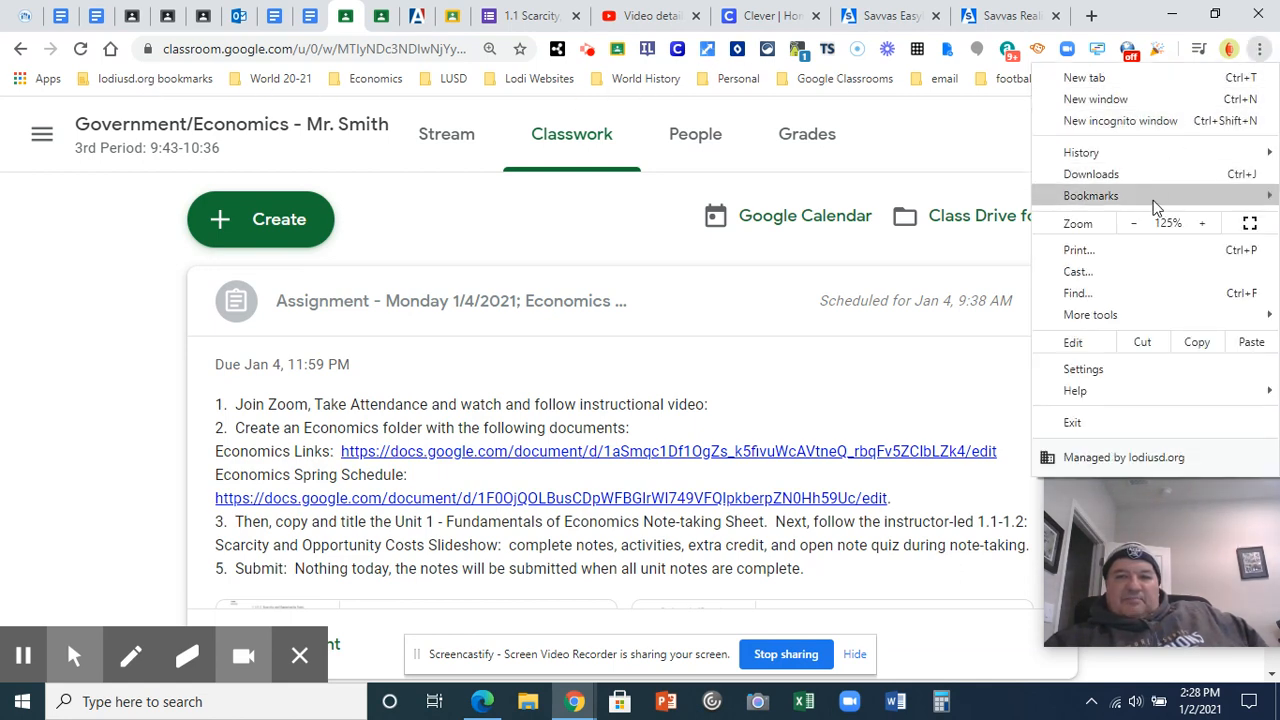
left_click(1090, 195)
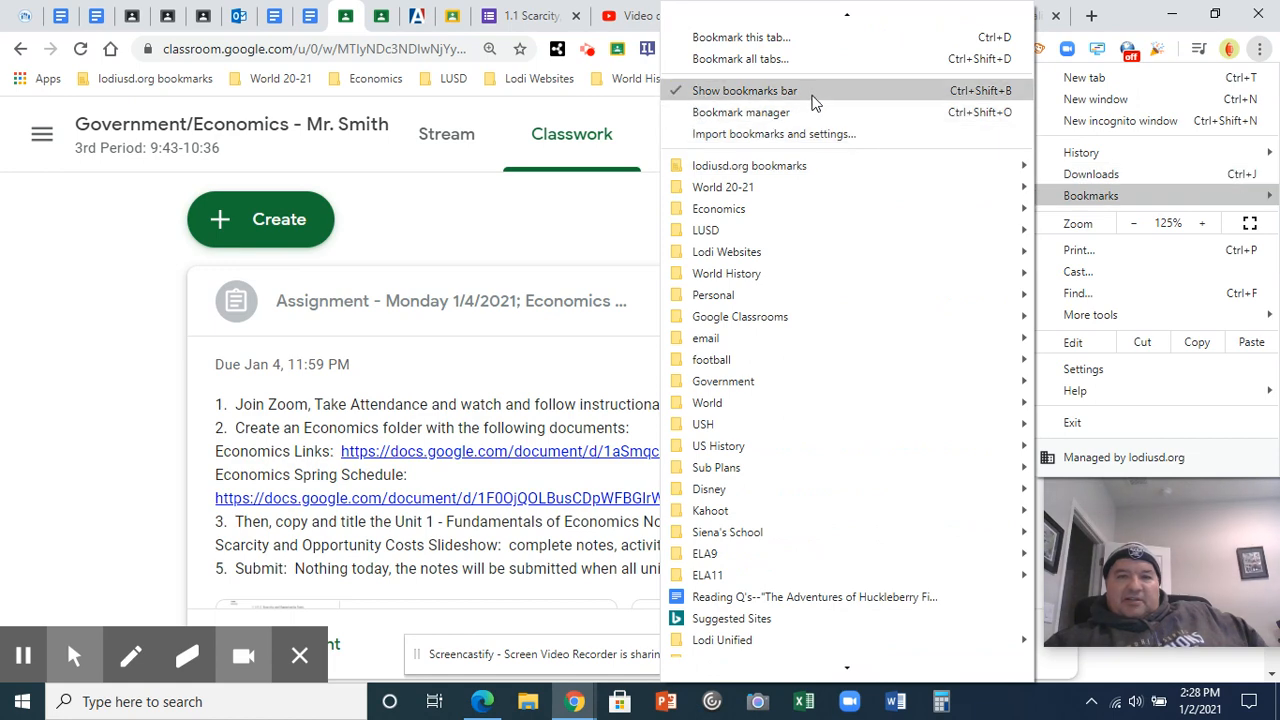
left_click(745, 90)
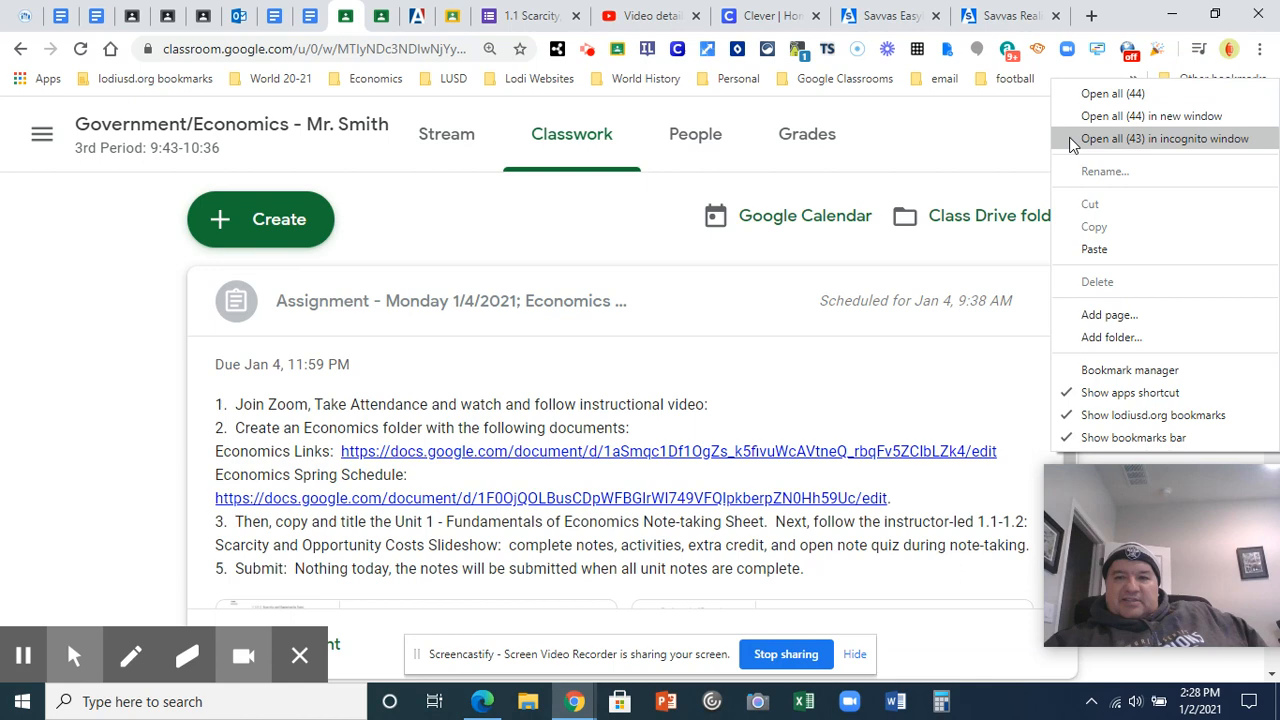
left_click(1111, 337)
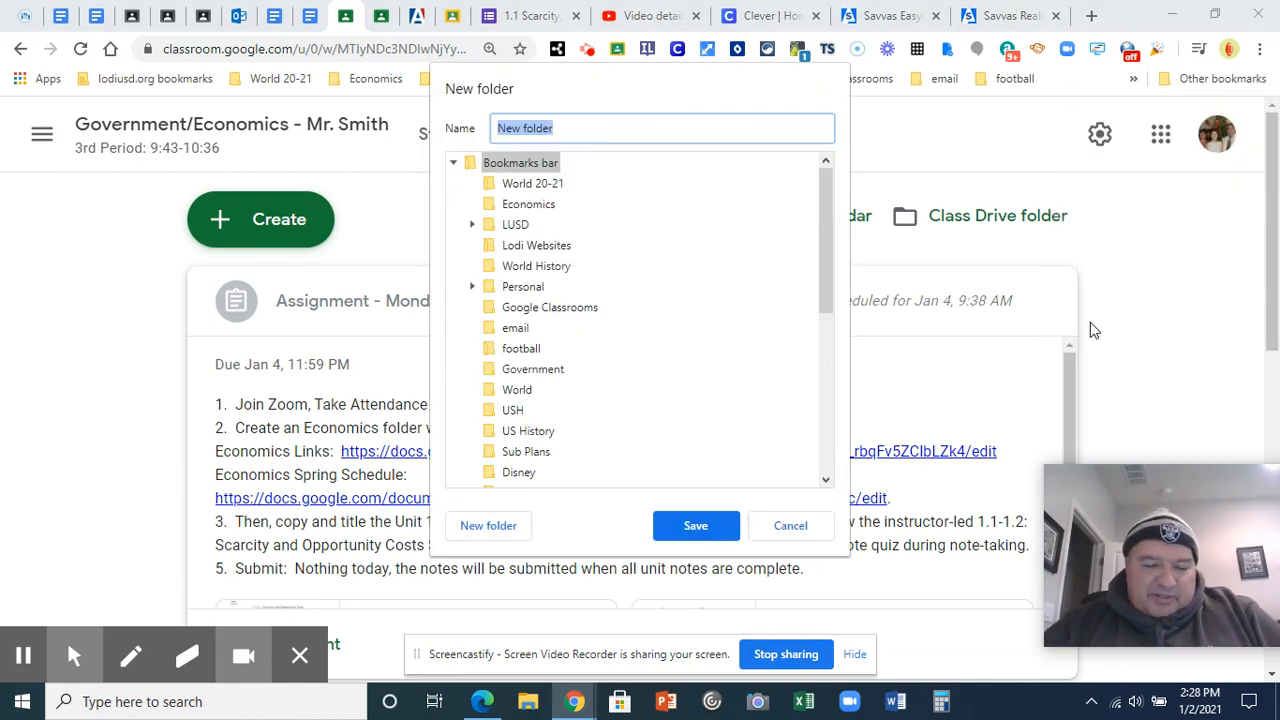
Step: Name the new bookmark folder 'Economics', keep it on the bookmarks bar, and save
type("Econo")
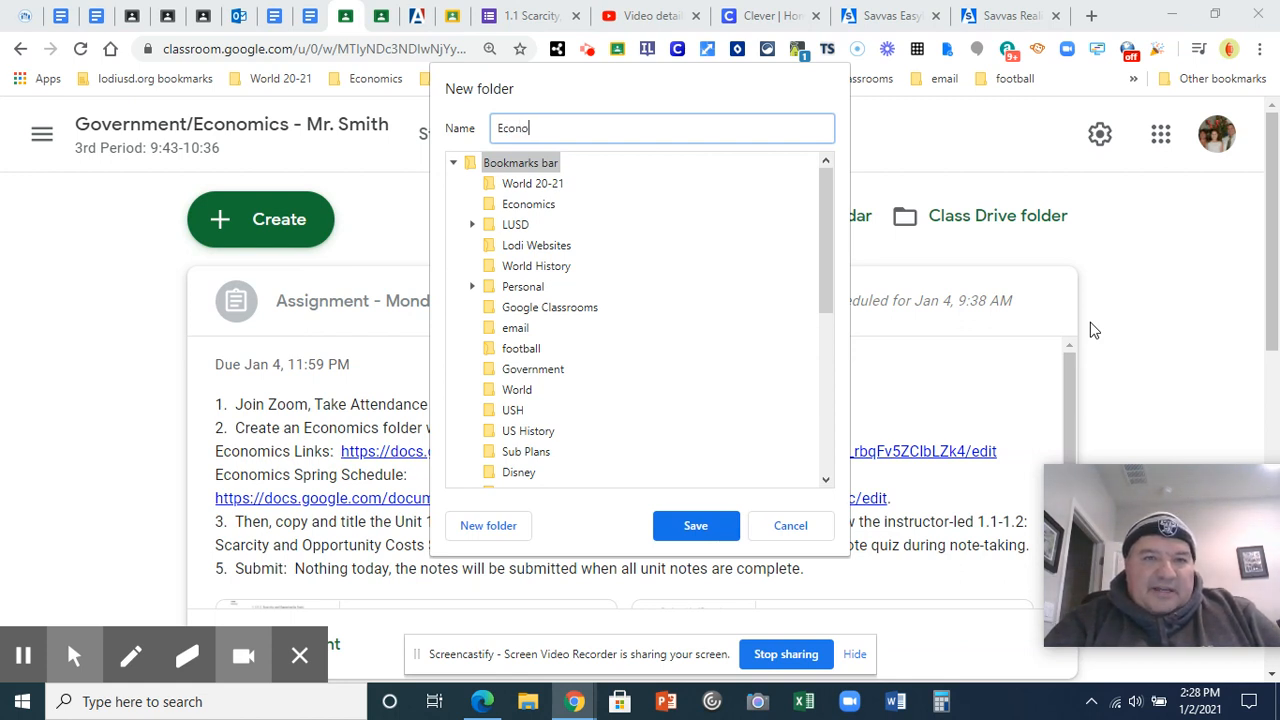
key("Backspace")
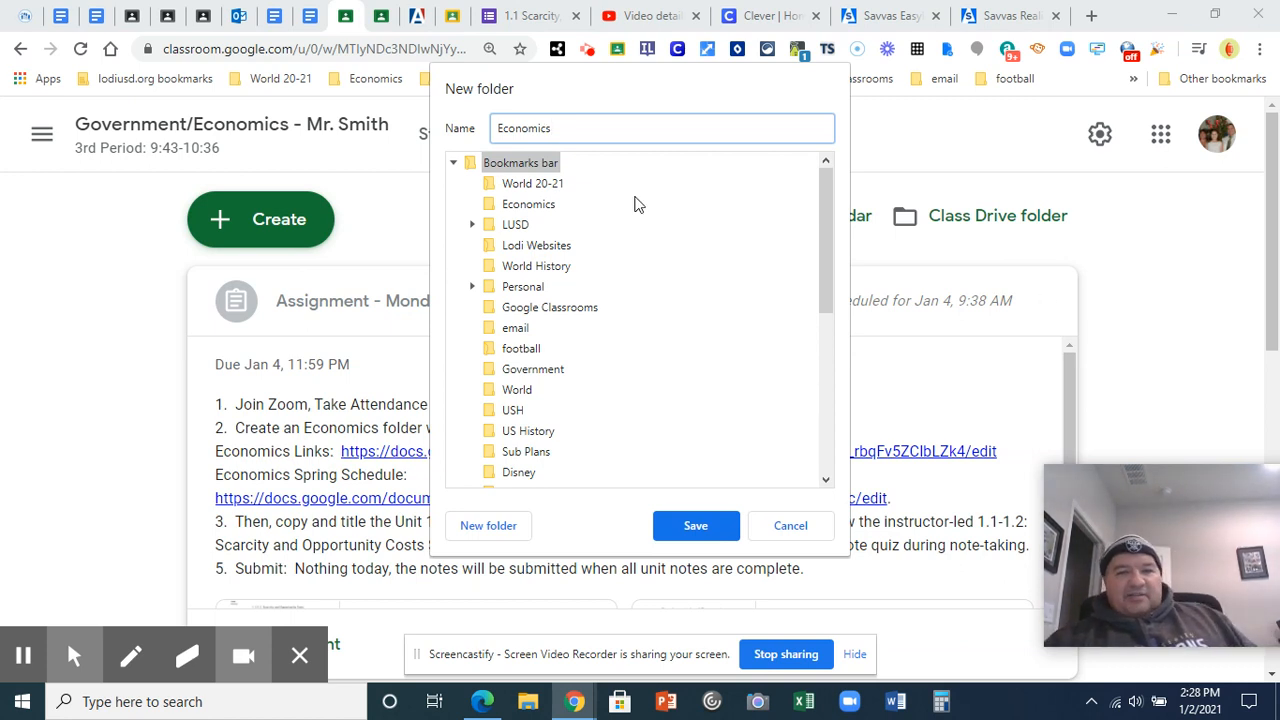
scroll("down", 3)
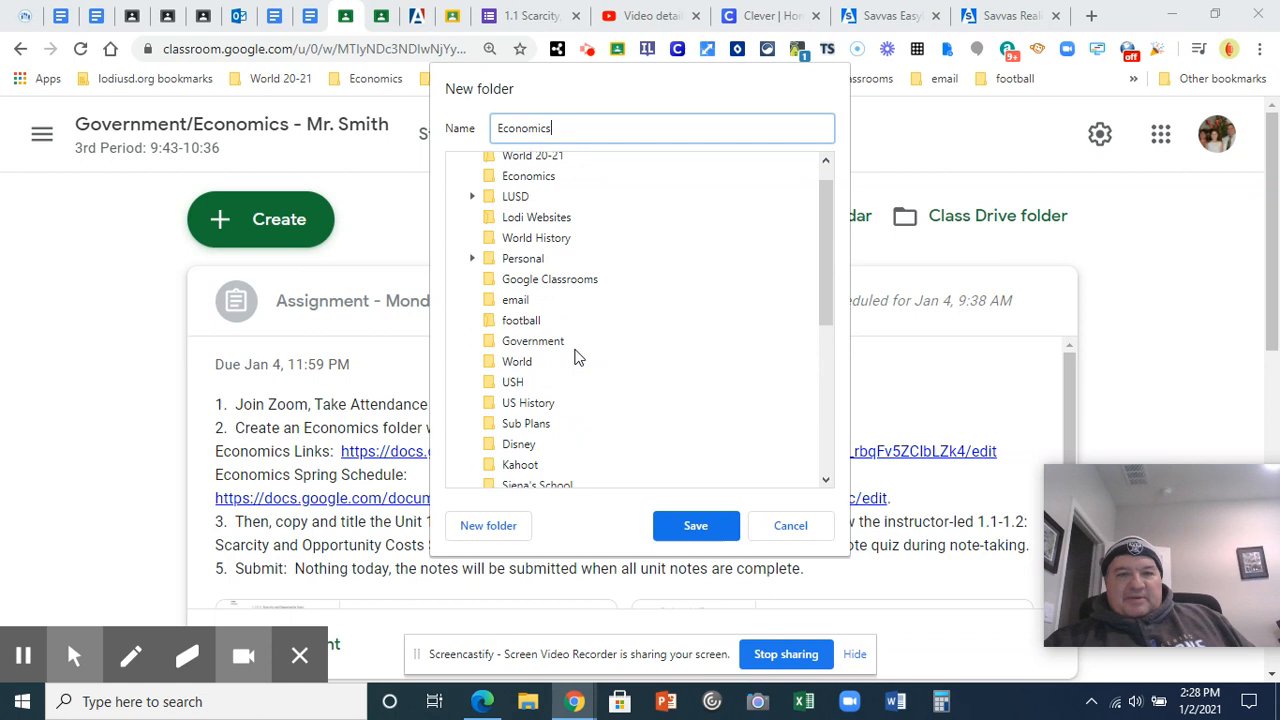
scroll("down", 3)
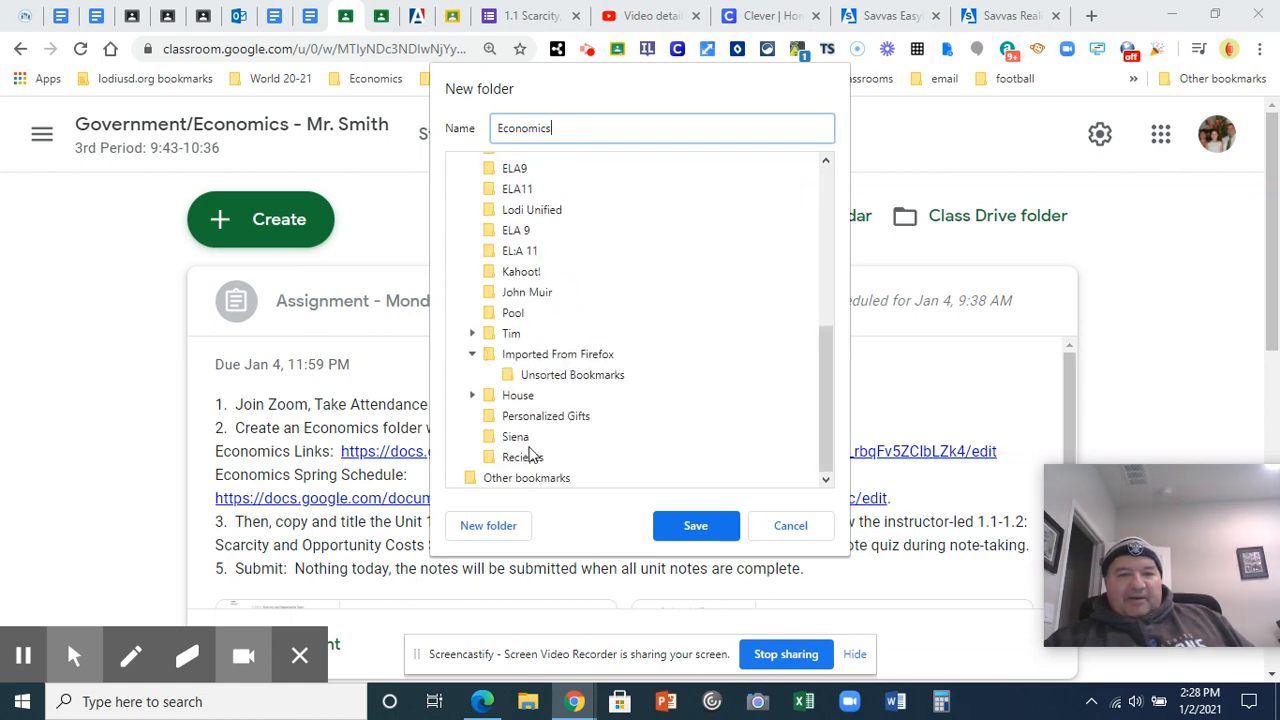
mouse_move(547, 162)
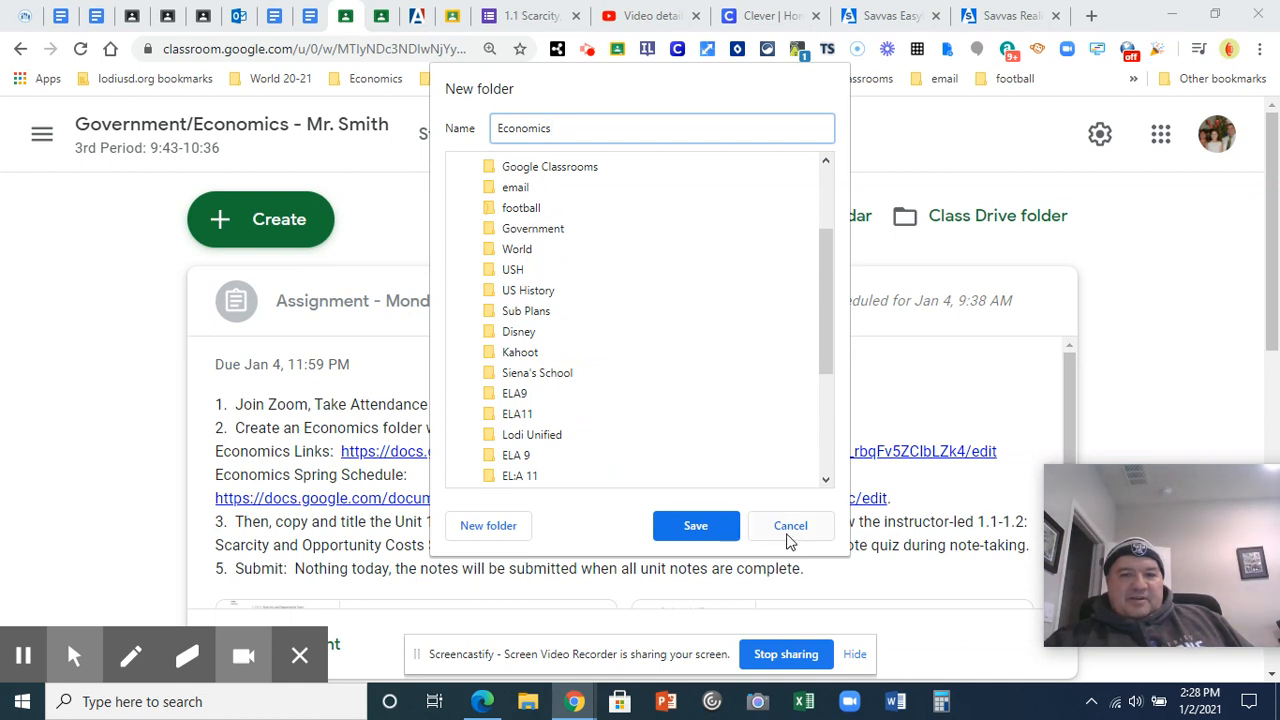
mouse_move(780, 538)
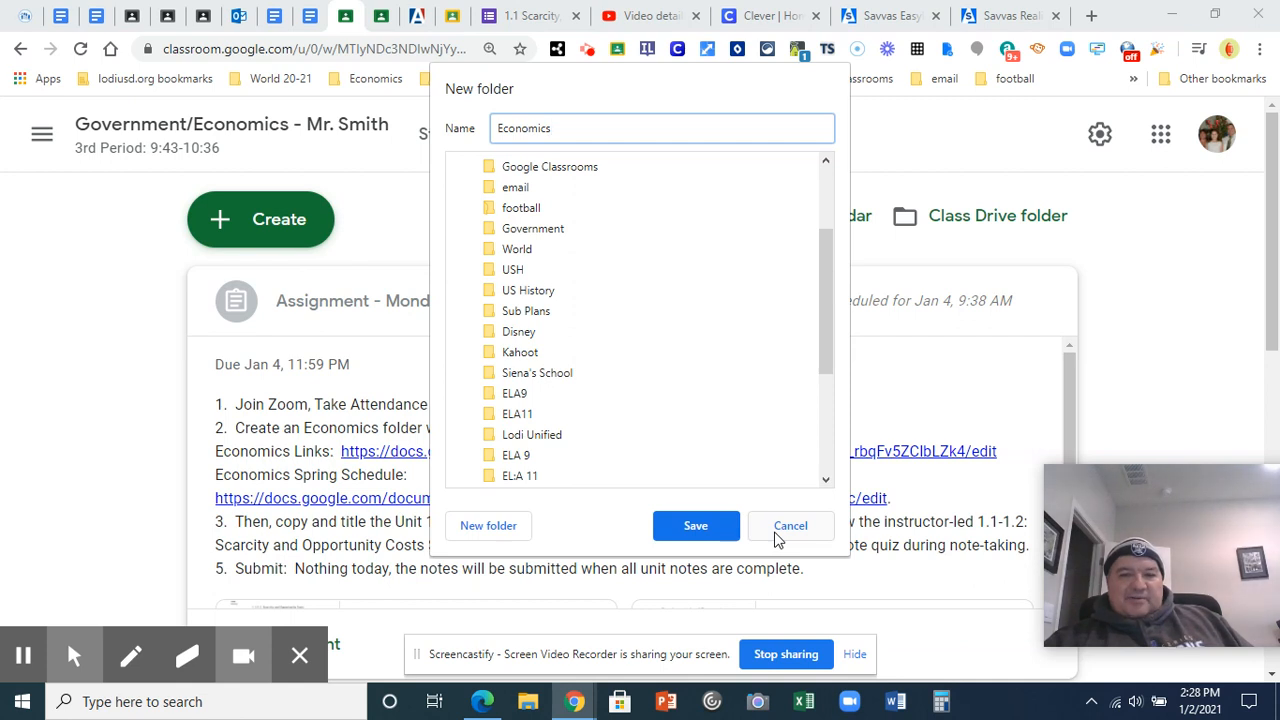
mouse_move(687, 533)
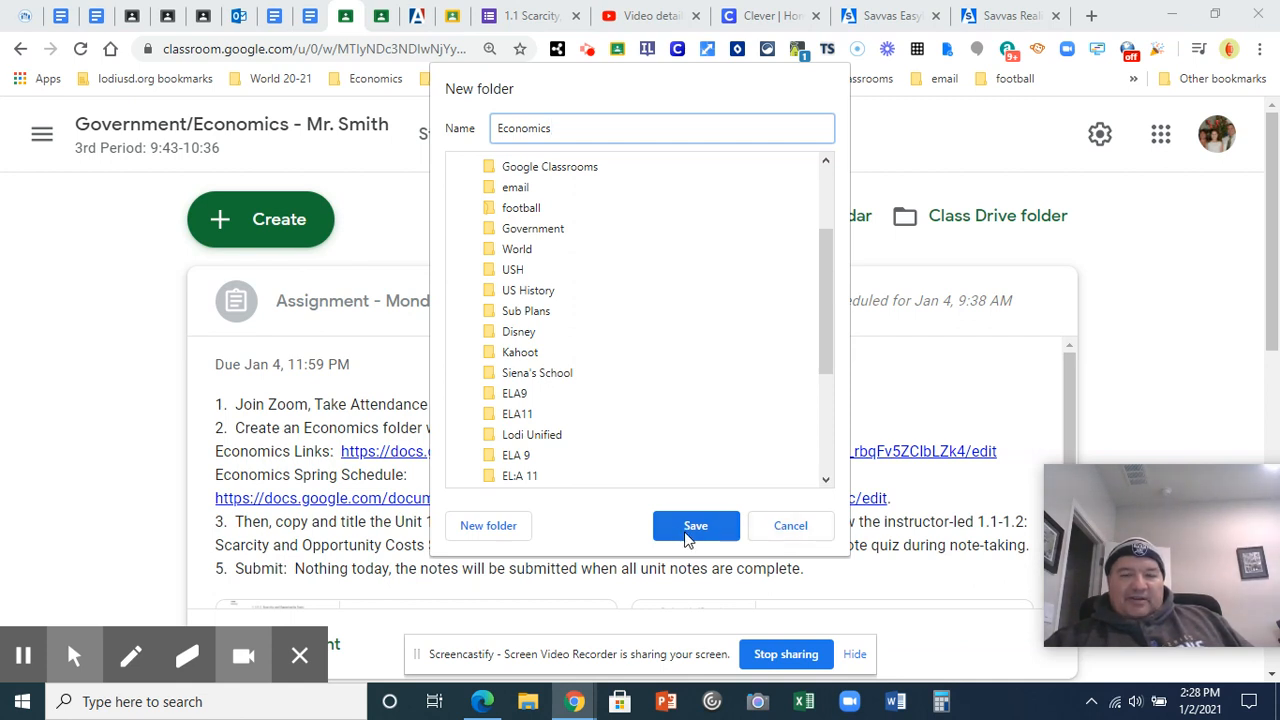
left_click(695, 525)
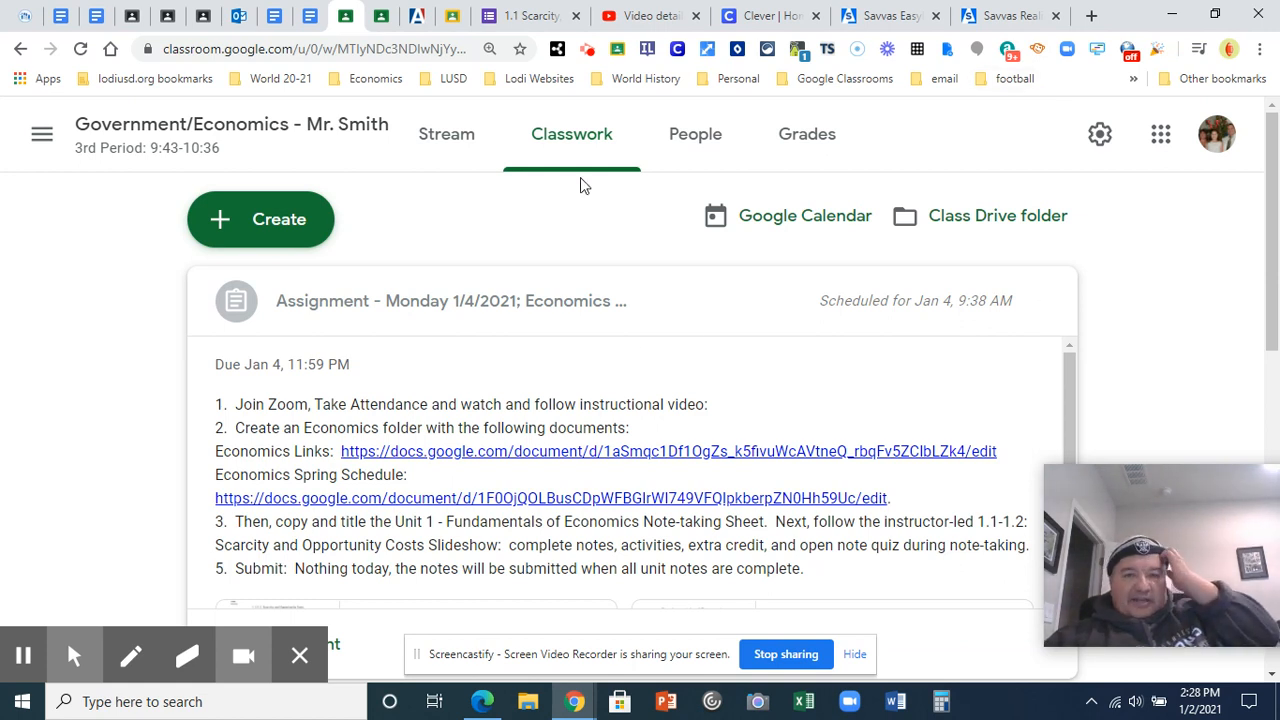
mouse_move(455, 467)
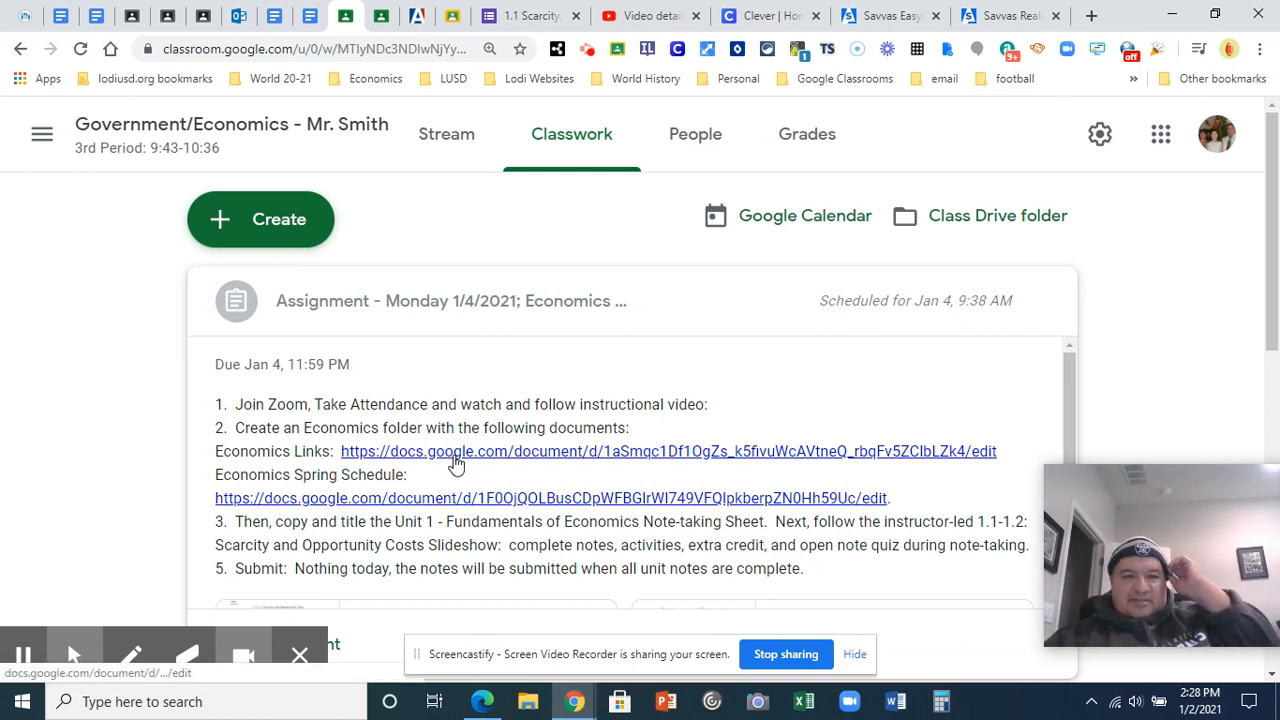
mouse_move(282, 14)
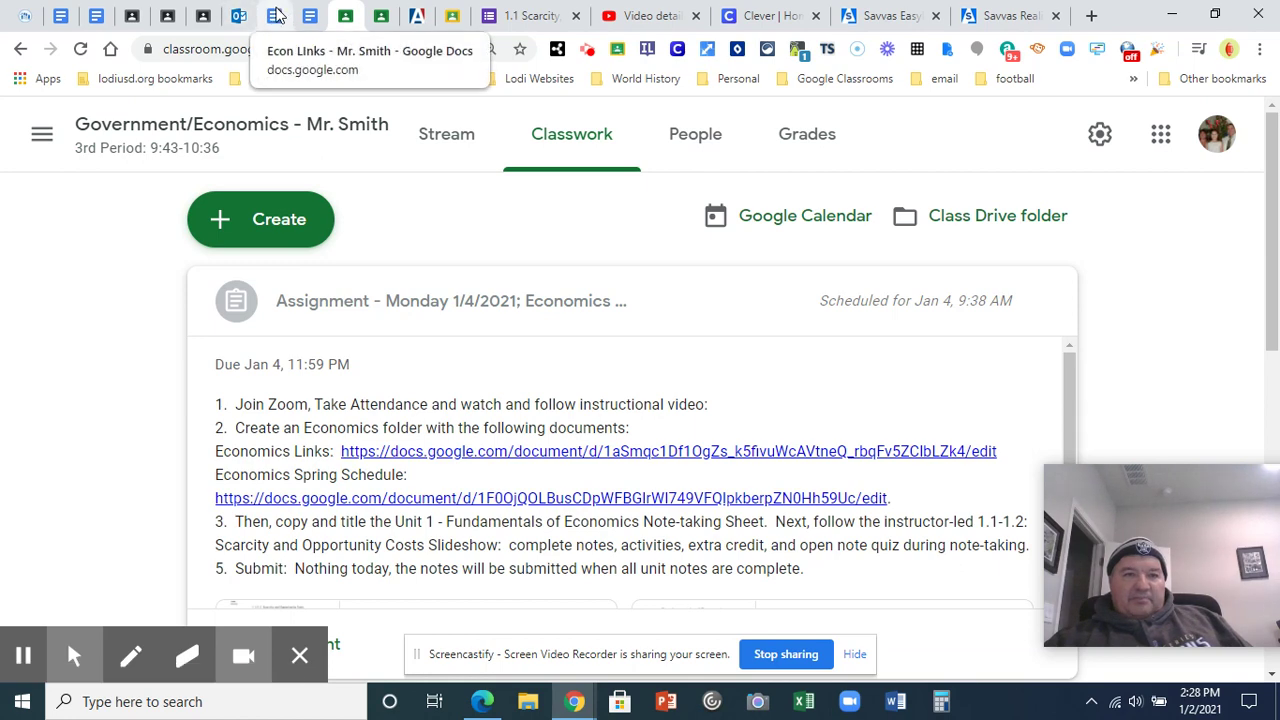
Step: Switch to the 'Econ Links - Mr. Smith' Google Docs tab
left_click(280, 15)
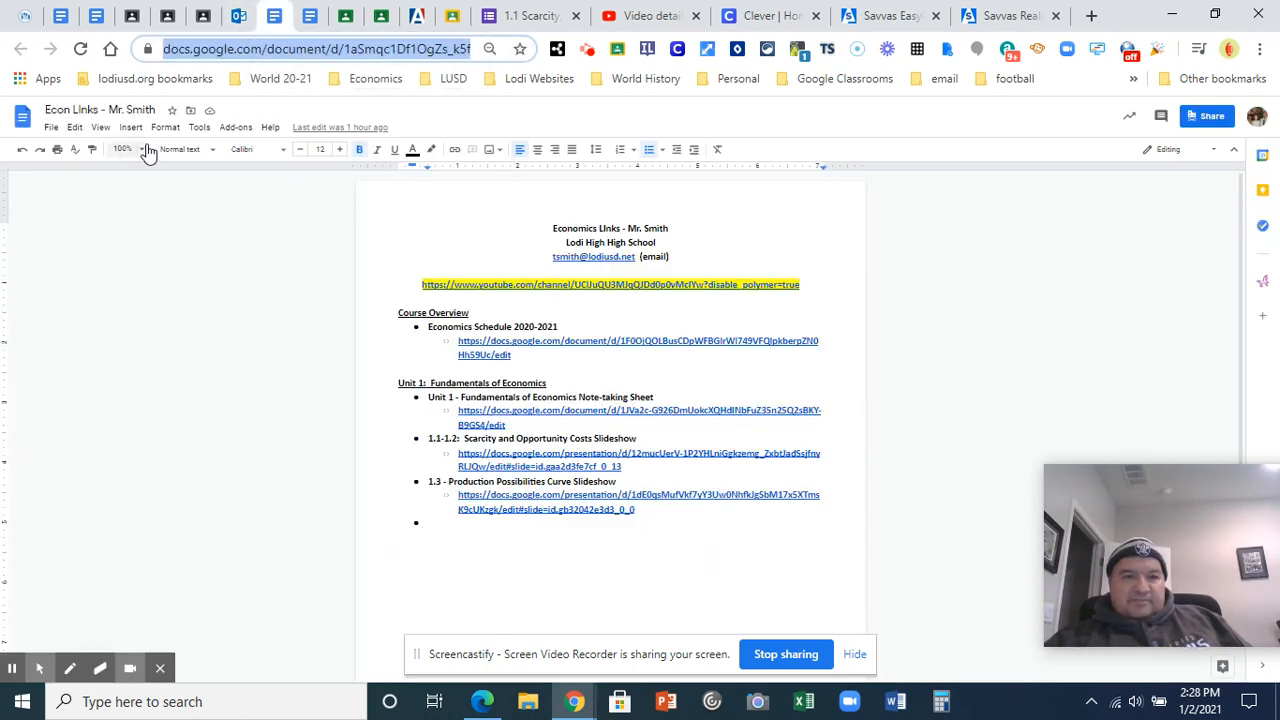
mouse_move(289, 238)
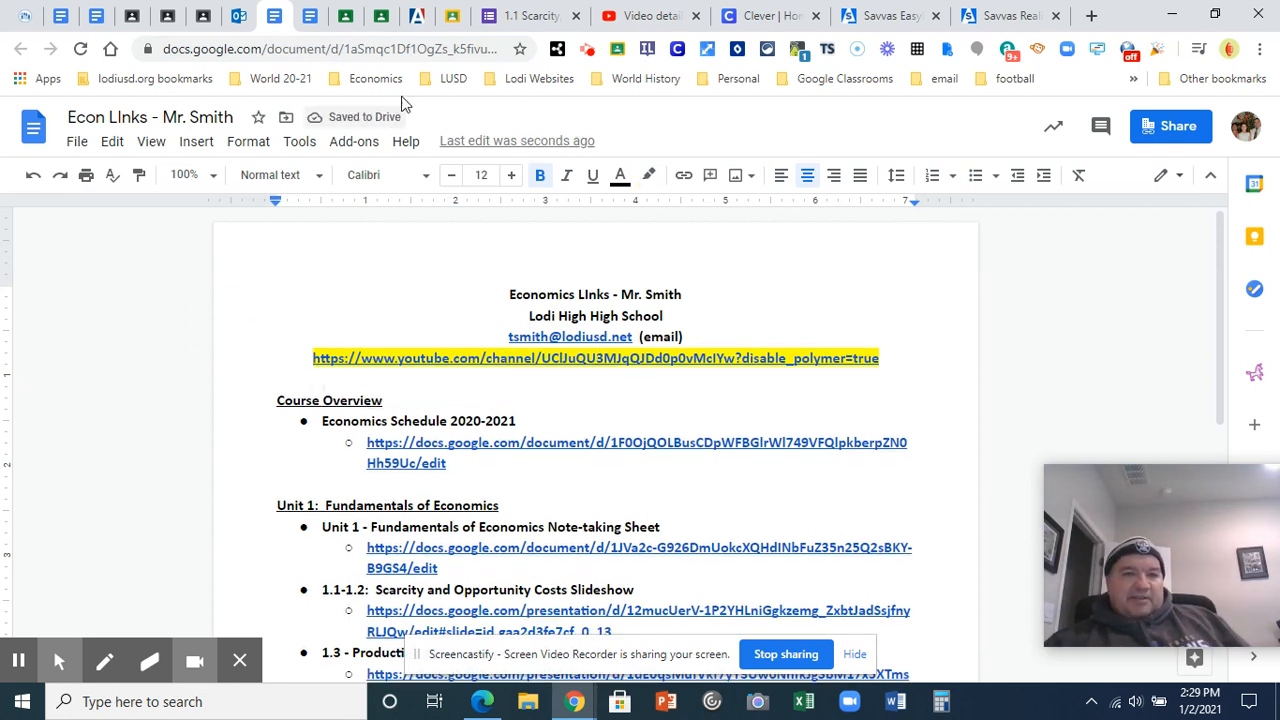
mouse_move(519, 48)
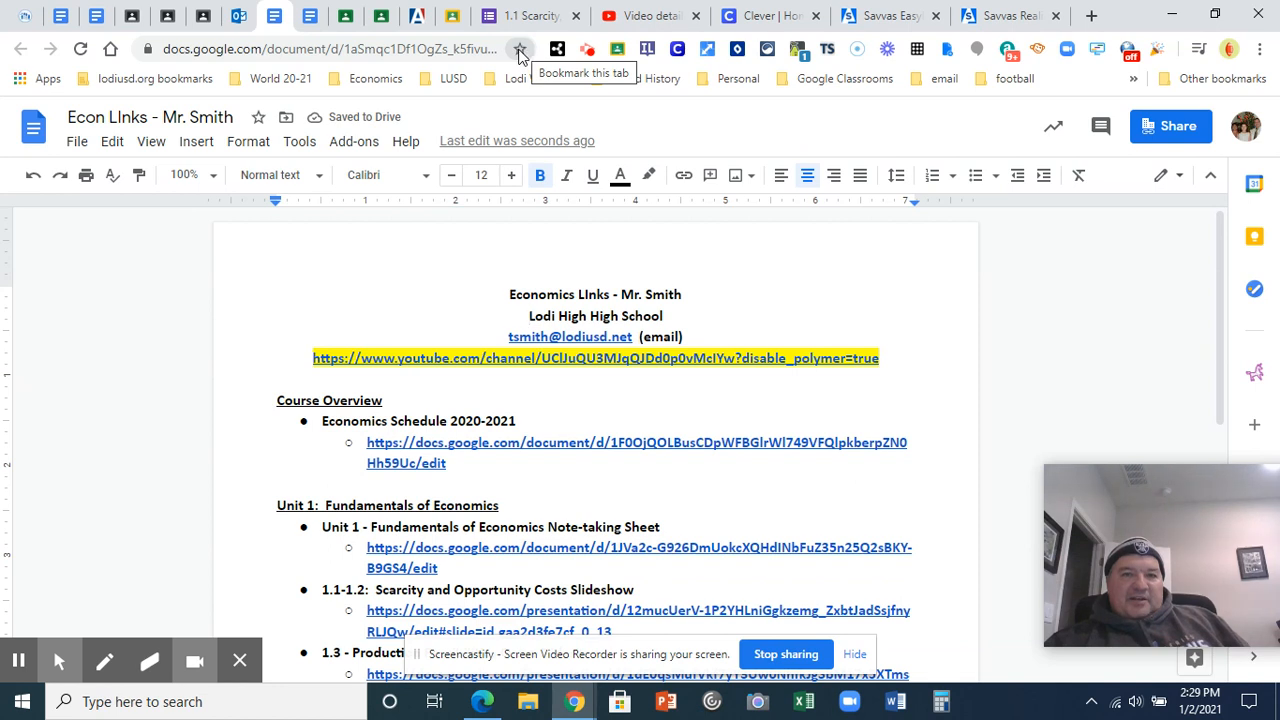
Step: Star the Econ Links document and save the bookmark in the Economics folder
left_click(519, 48)
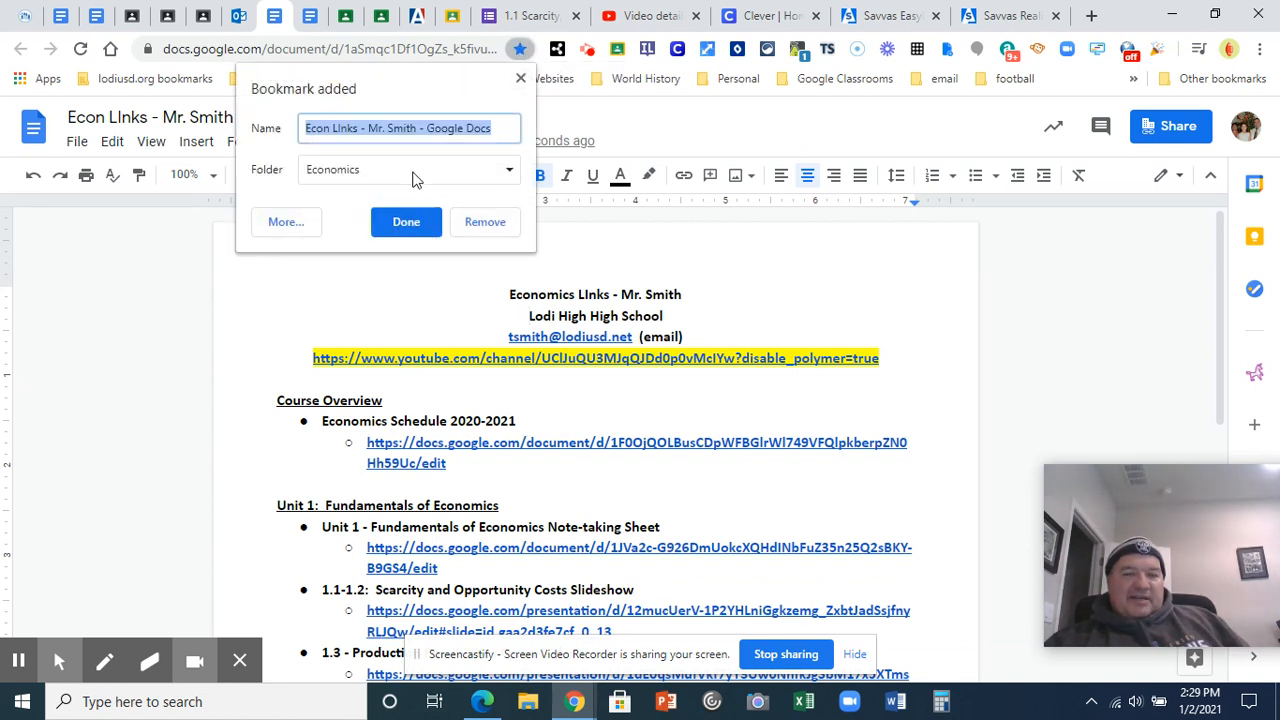
mouse_move(408, 185)
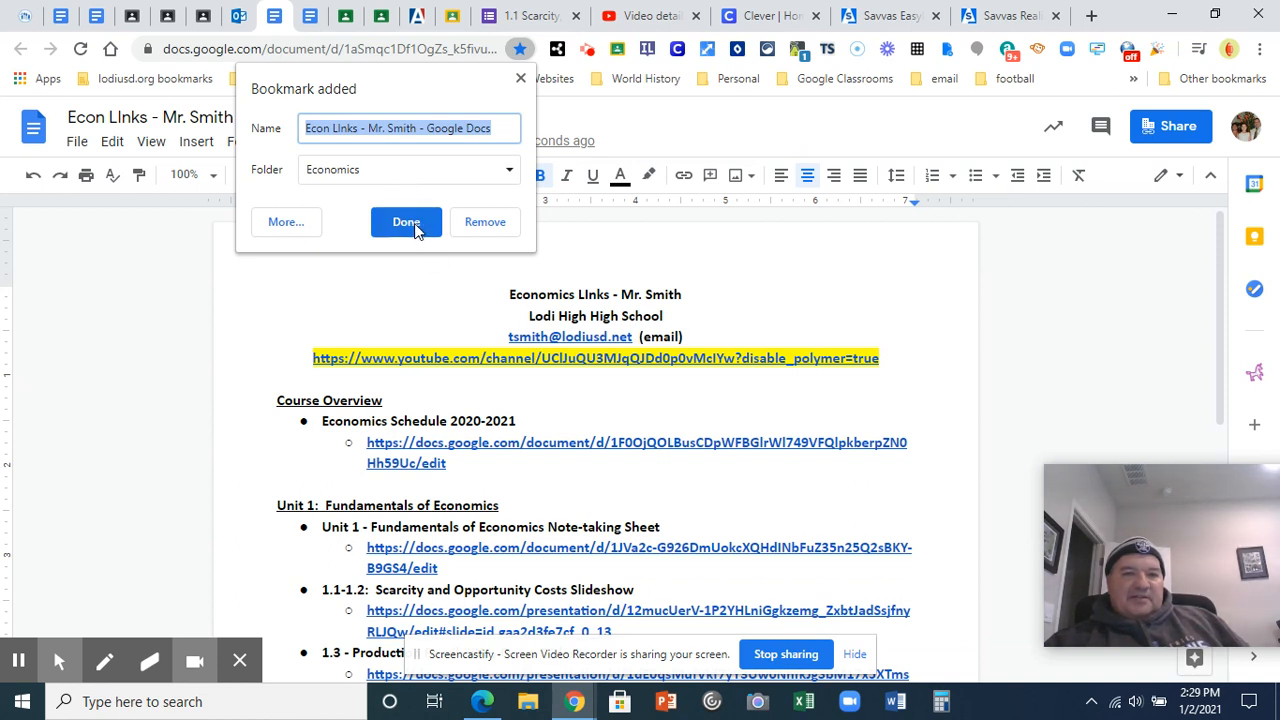
mouse_move(416, 228)
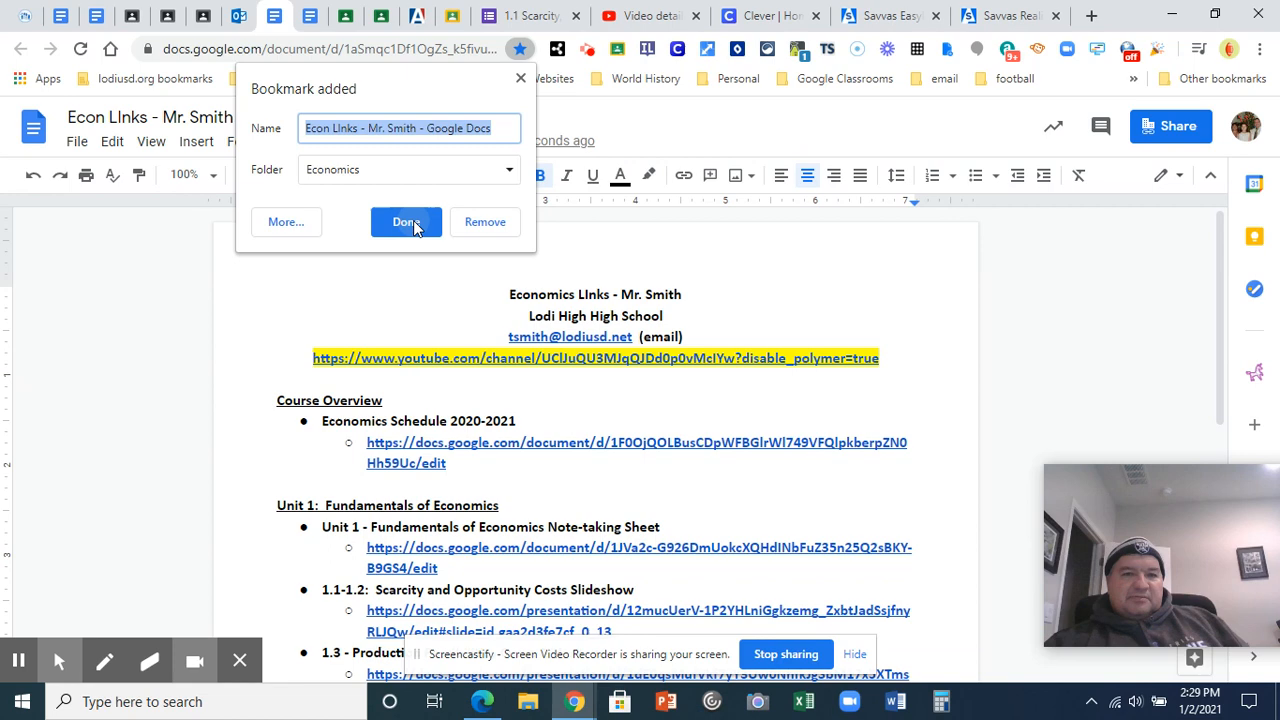
left_click(407, 221)
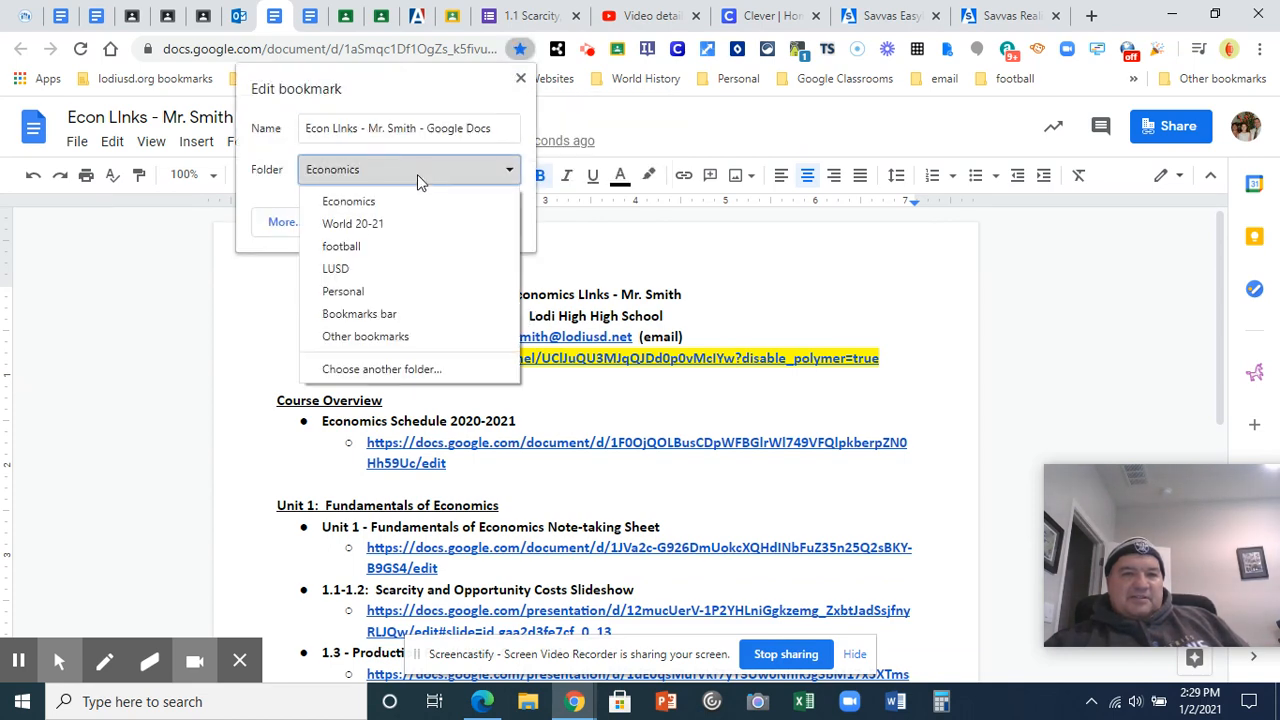
mouse_move(375, 268)
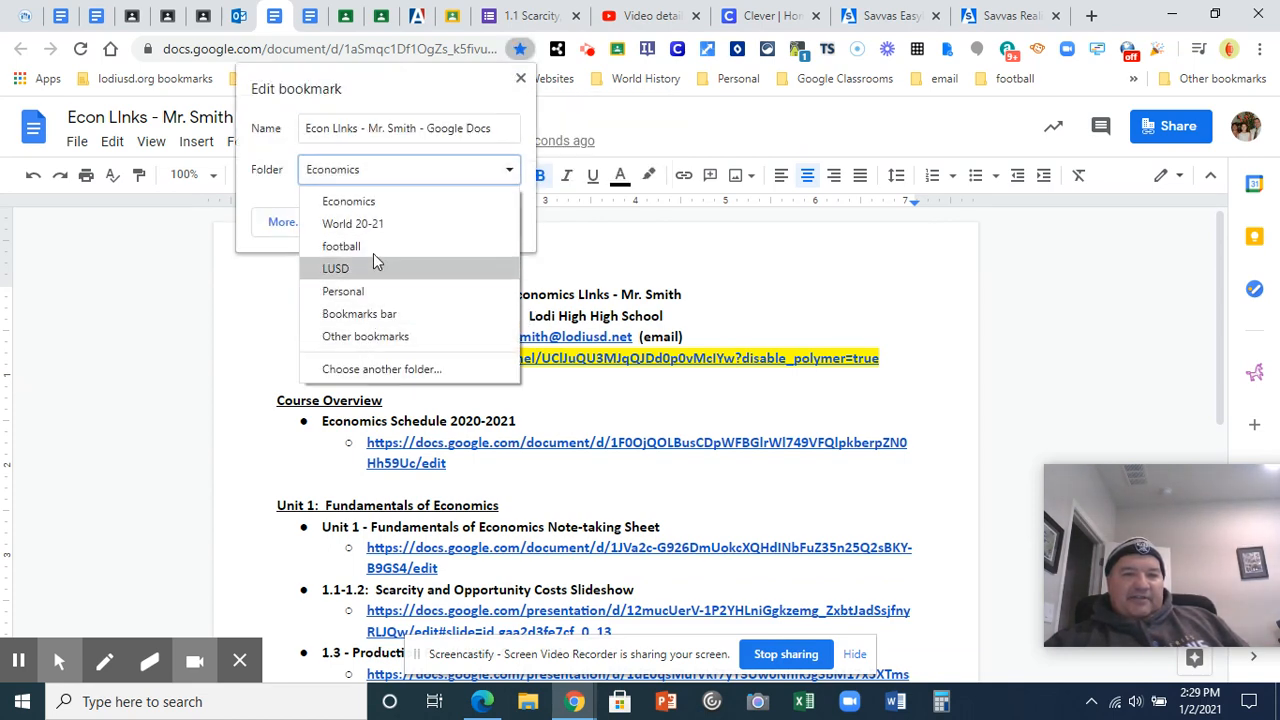
mouse_move(362, 376)
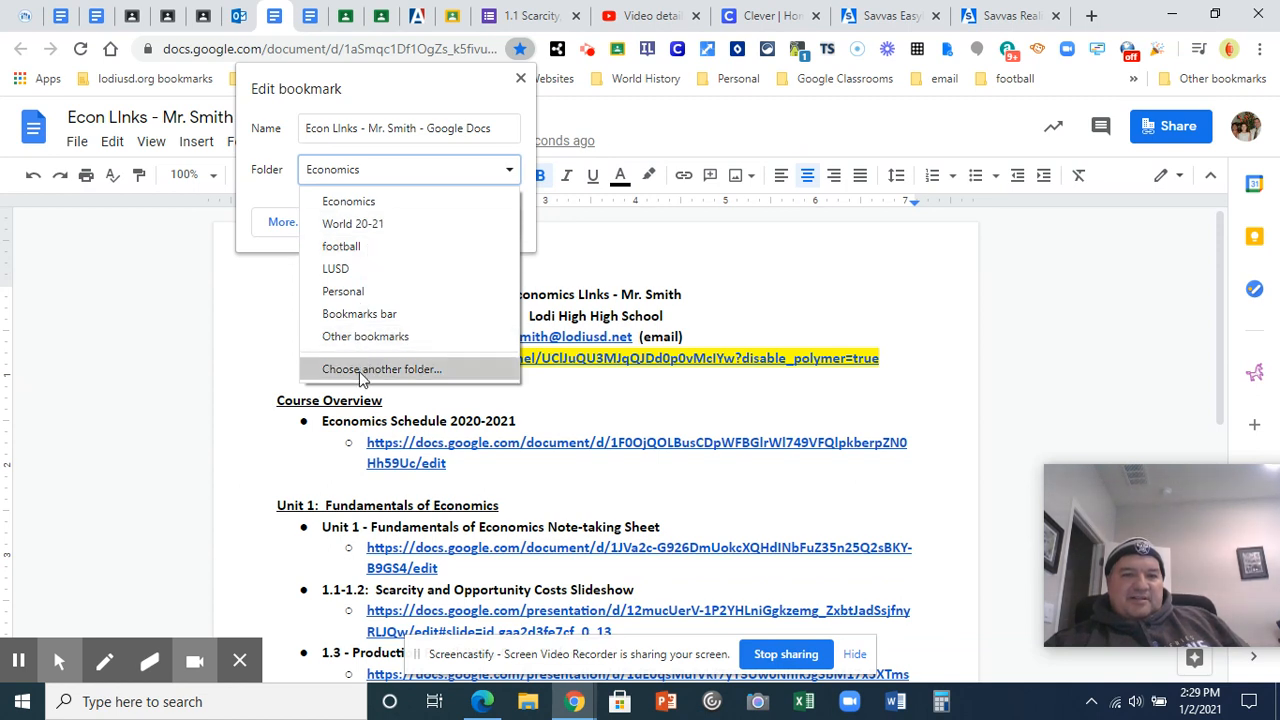
mouse_move(246, 339)
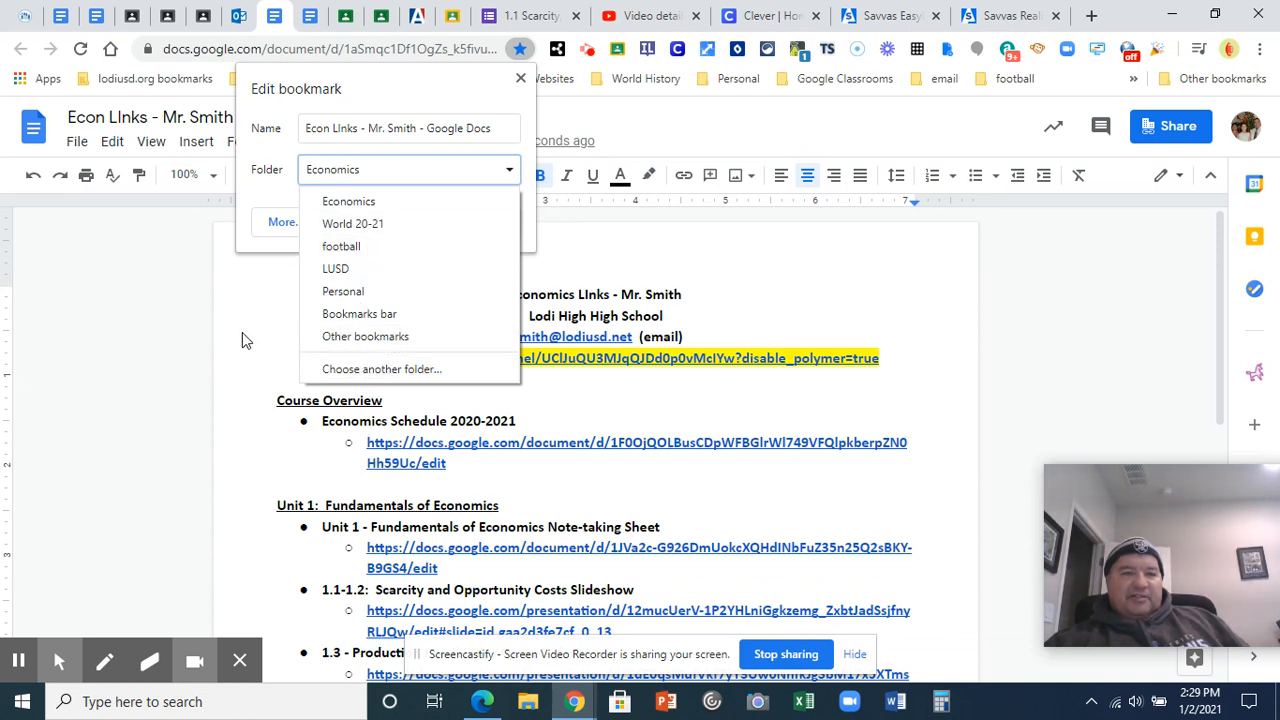
mouse_move(258, 331)
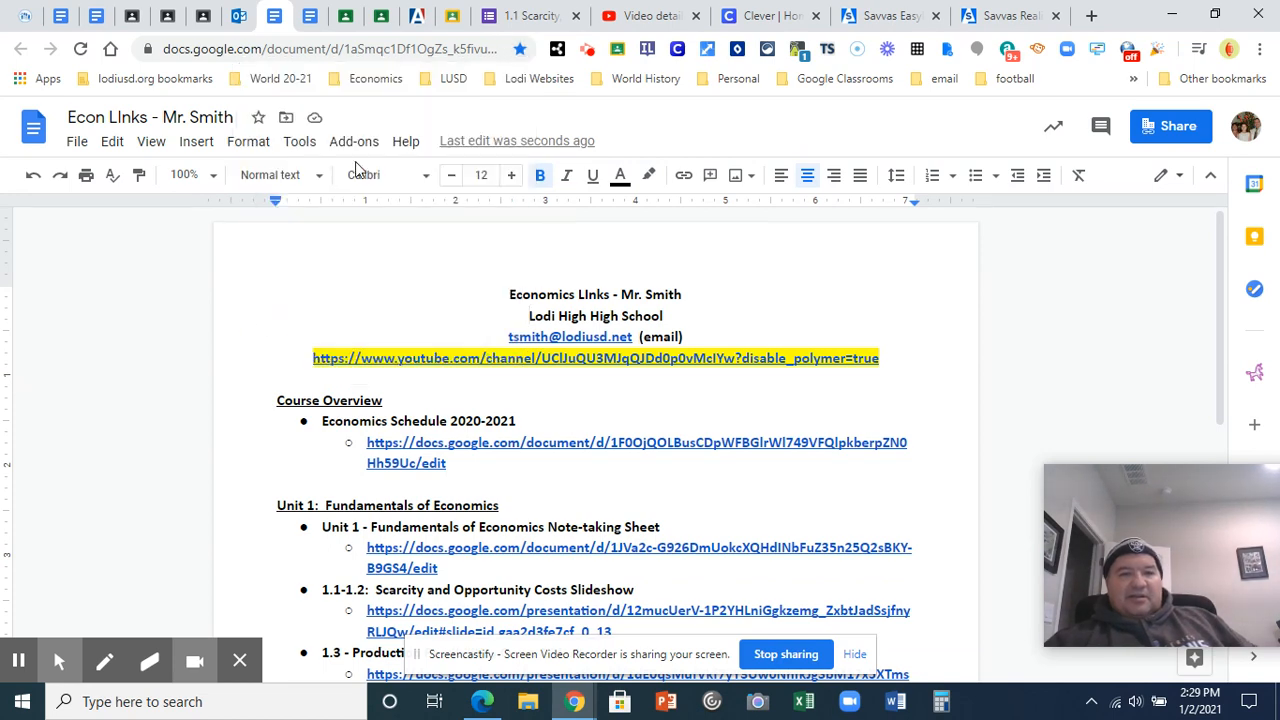
mouse_move(366, 78)
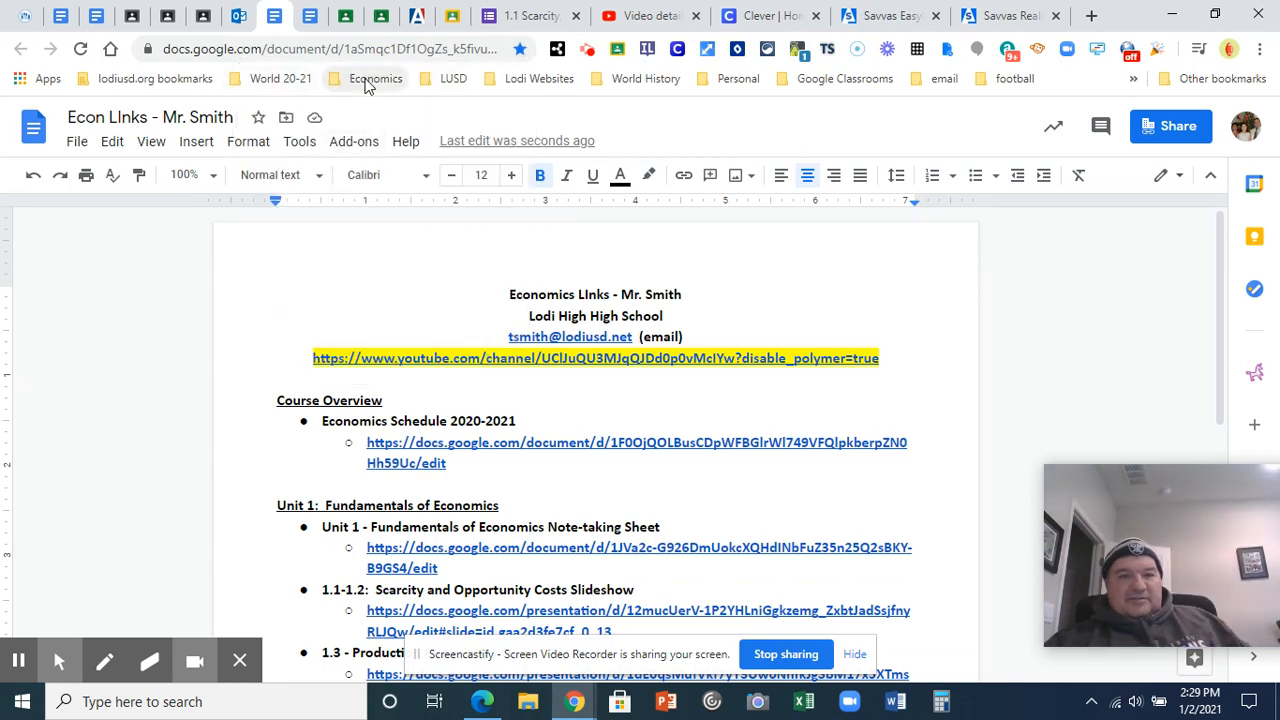
Step: Open, close and reopen the Economics folder to view Econ Links, Spring Schedule and class bookmarks
left_click(372, 78)
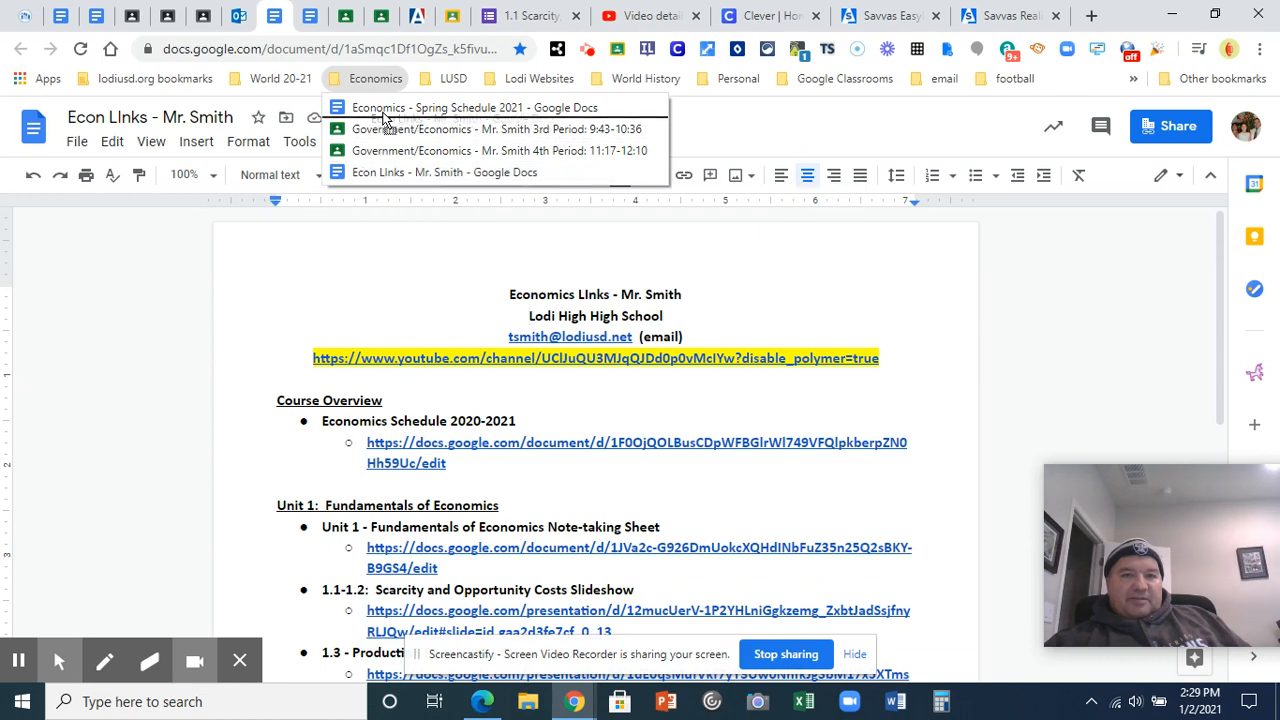
left_click(374, 78)
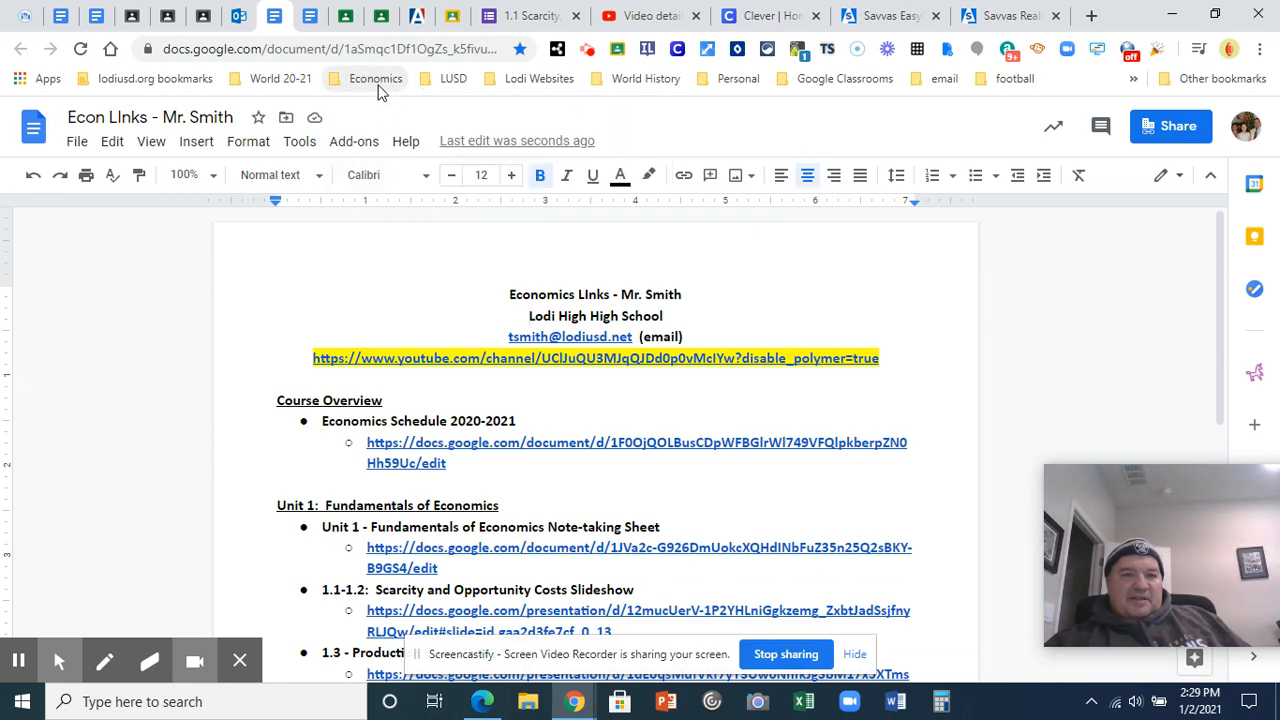
left_click(372, 78)
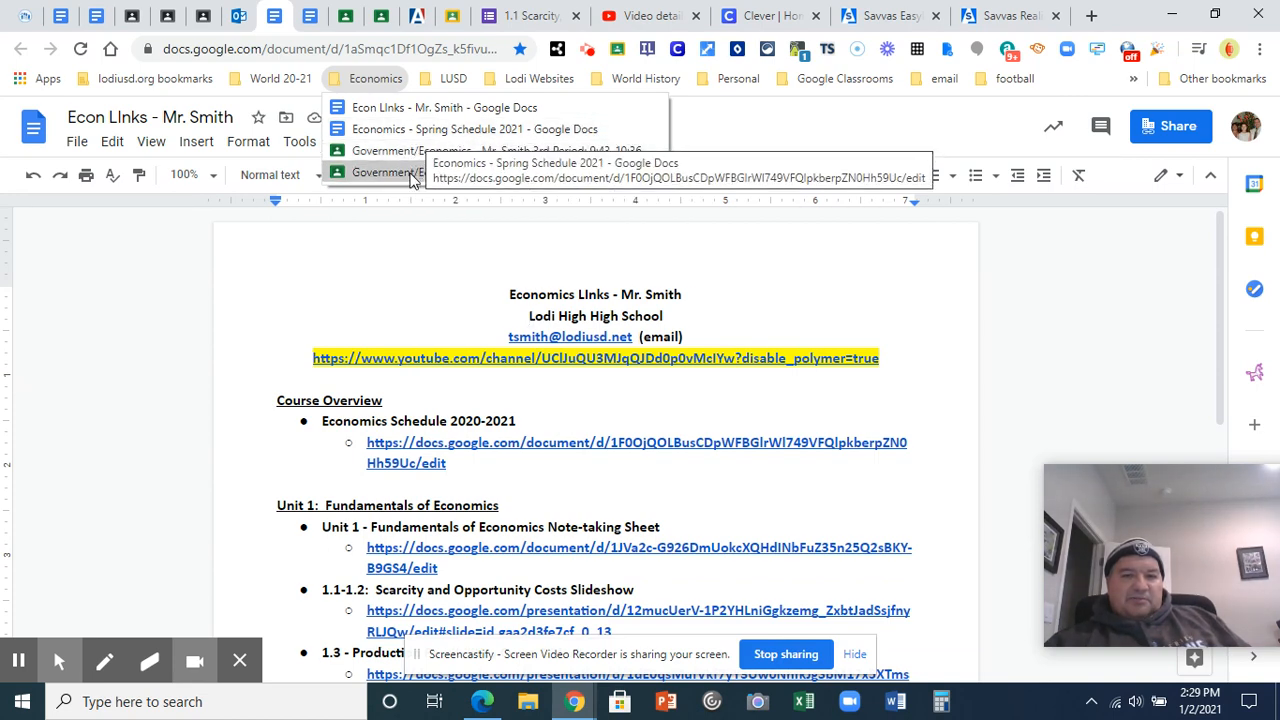
mouse_move(420, 128)
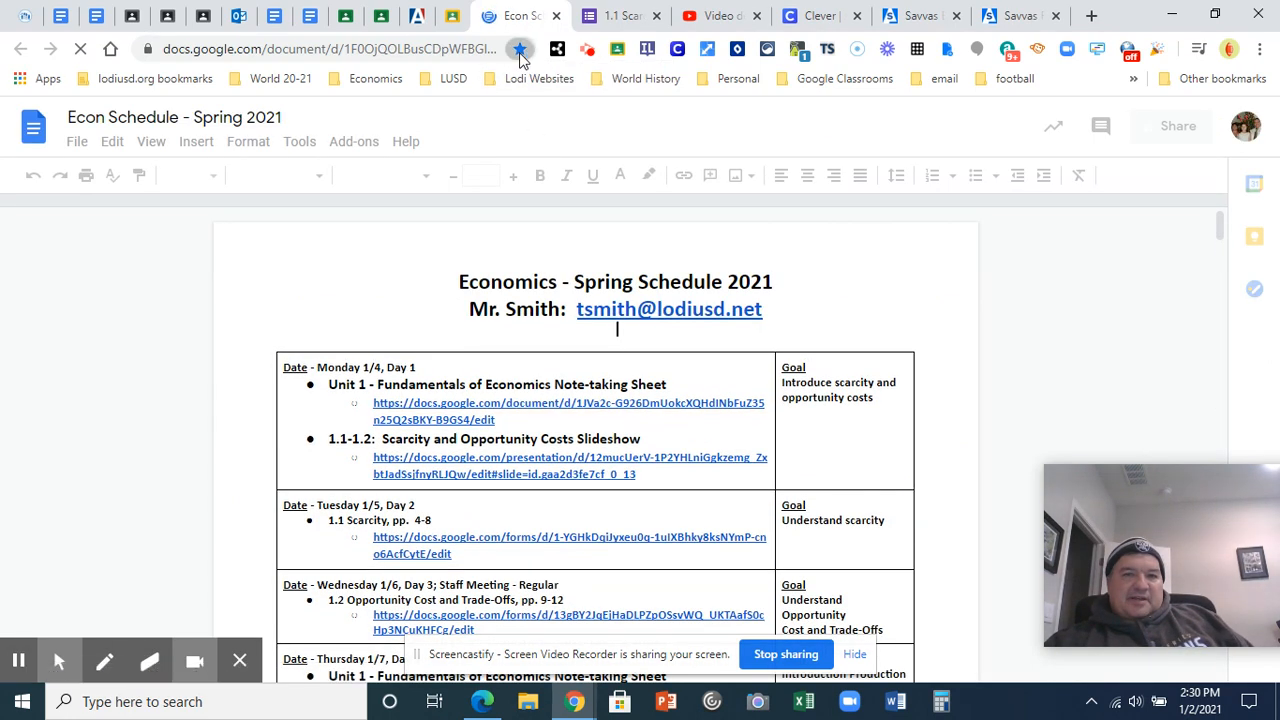
Step: Confirm the Spring Schedule 2021 document's bookmark sits in the Economics folder
left_click(519, 48)
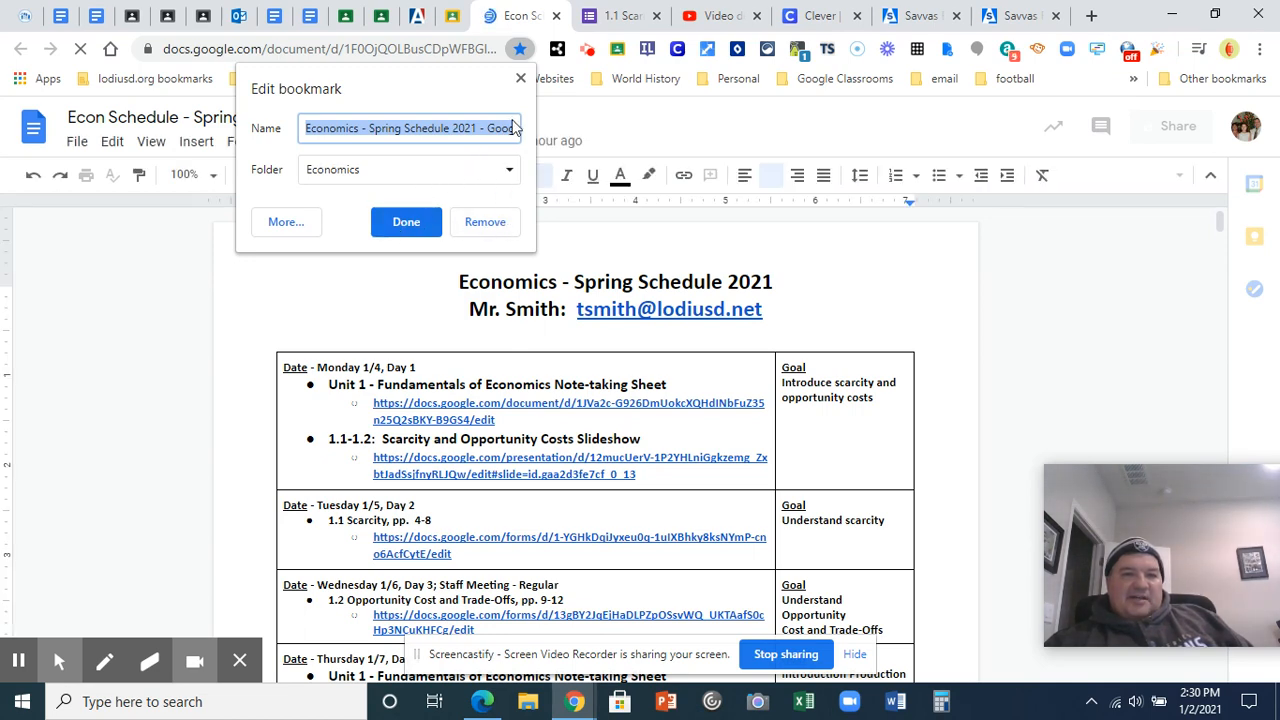
left_click(370, 78)
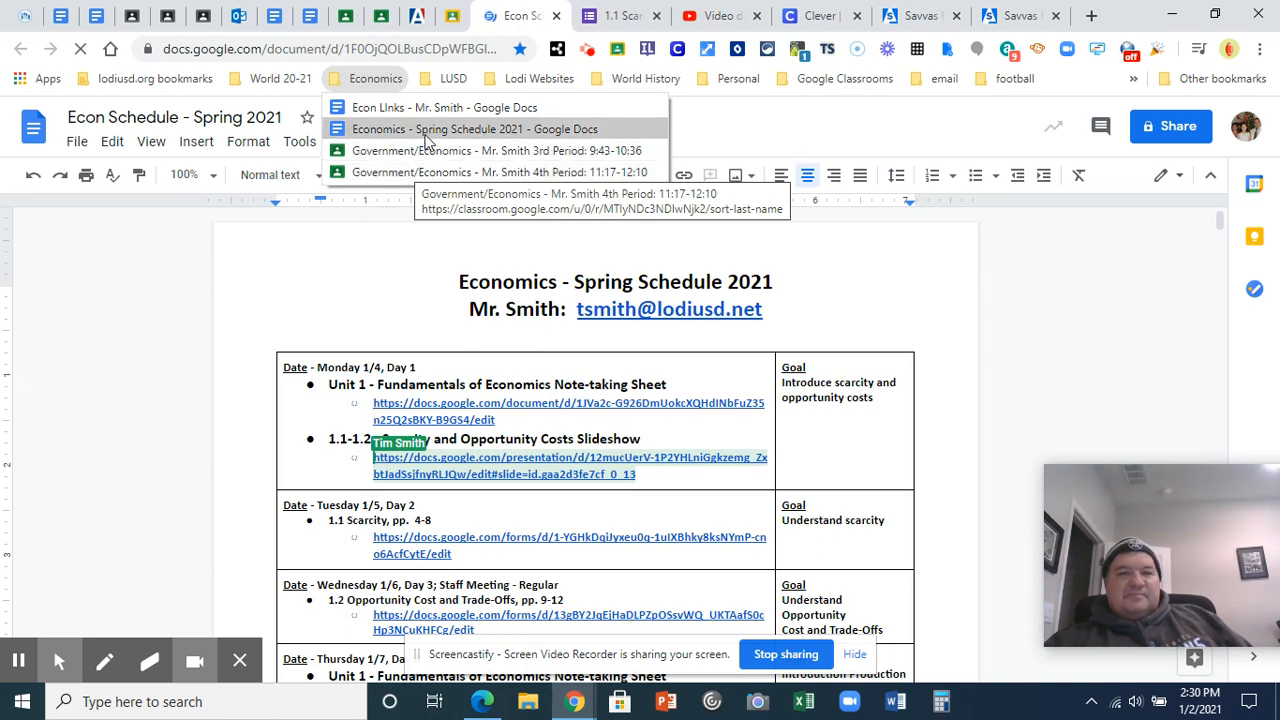
mouse_move(400, 172)
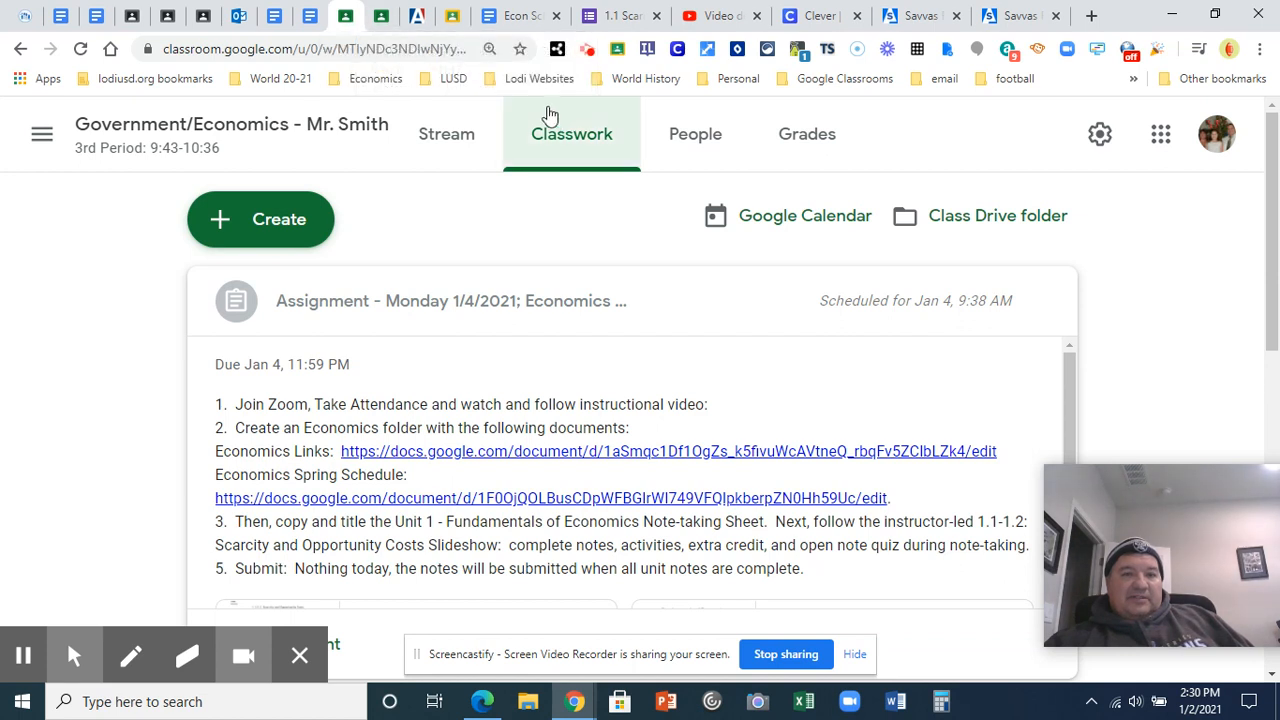
mouse_move(519, 48)
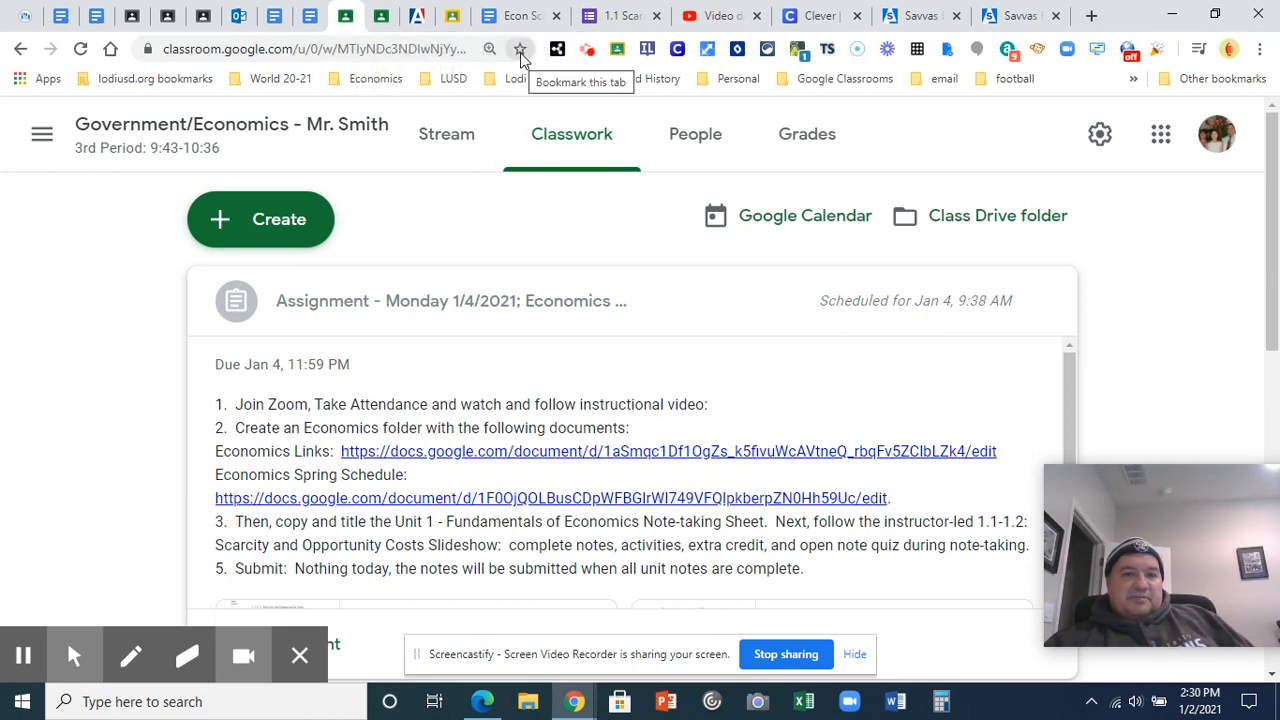
Step: Bookmark the 3rd Period Classwork page into Economics and view the folder's four bookmarks
left_click(520, 48)
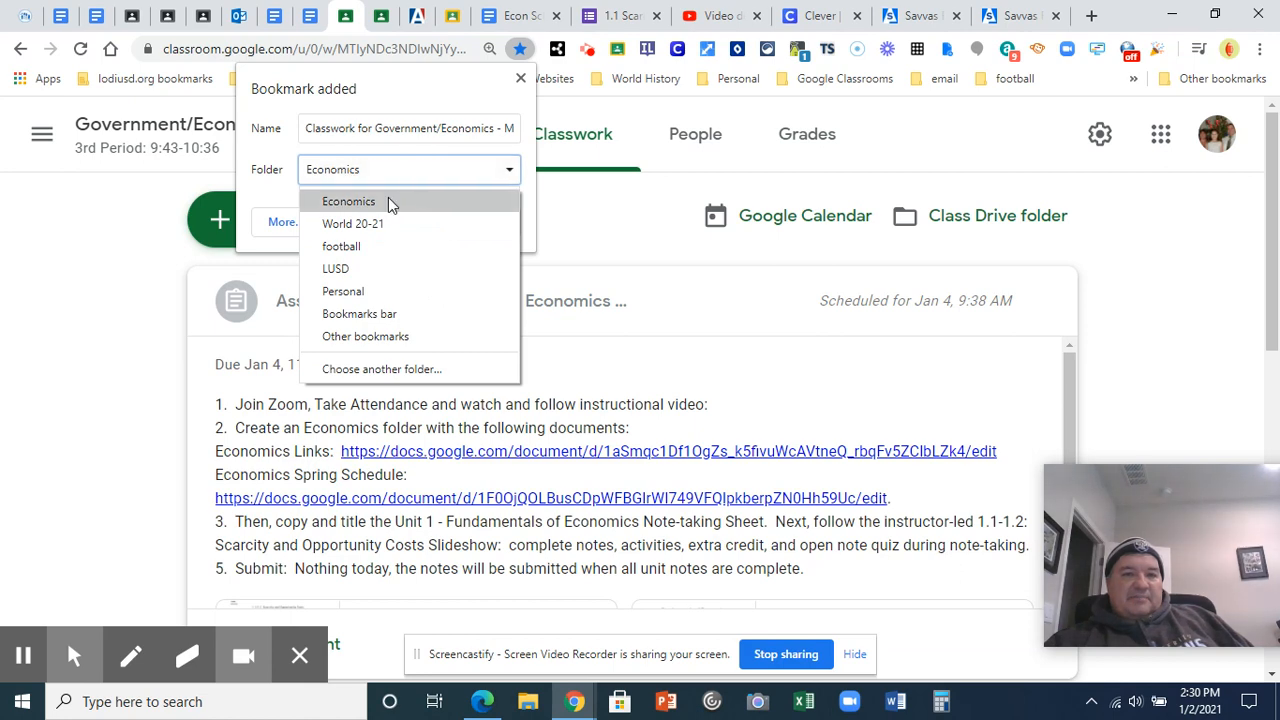
left_click(348, 201)
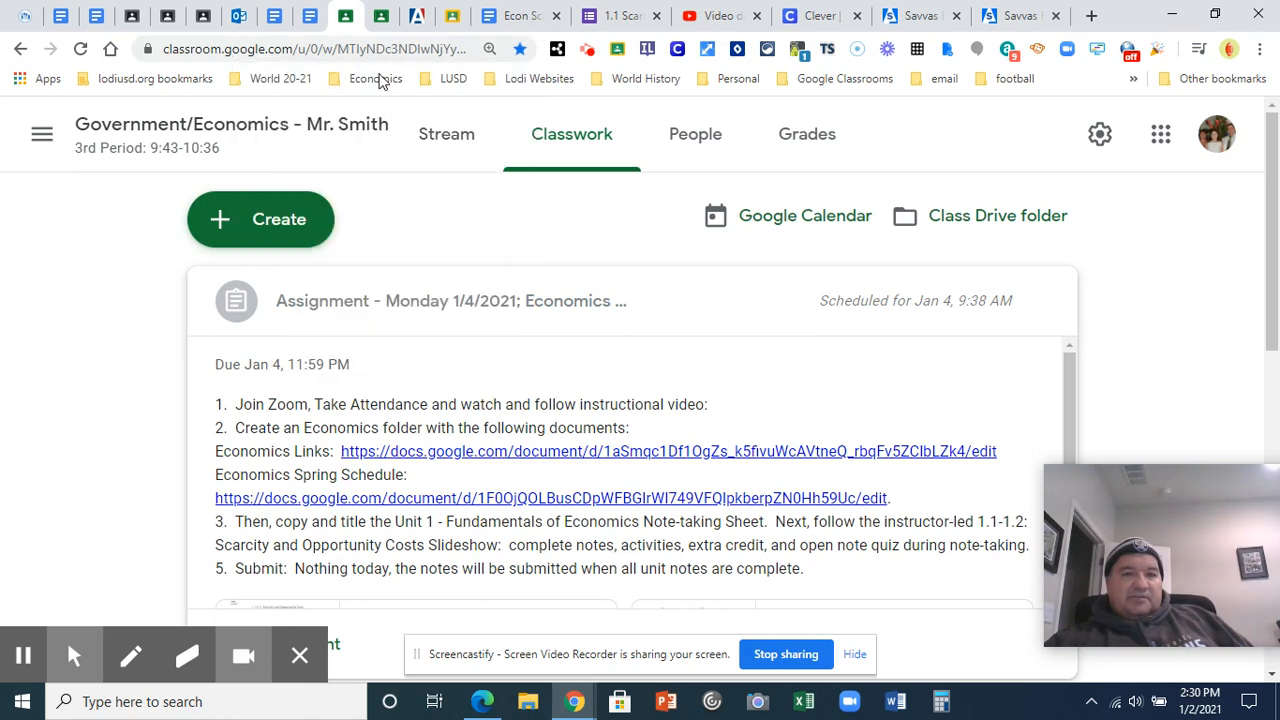
left_click(364, 78)
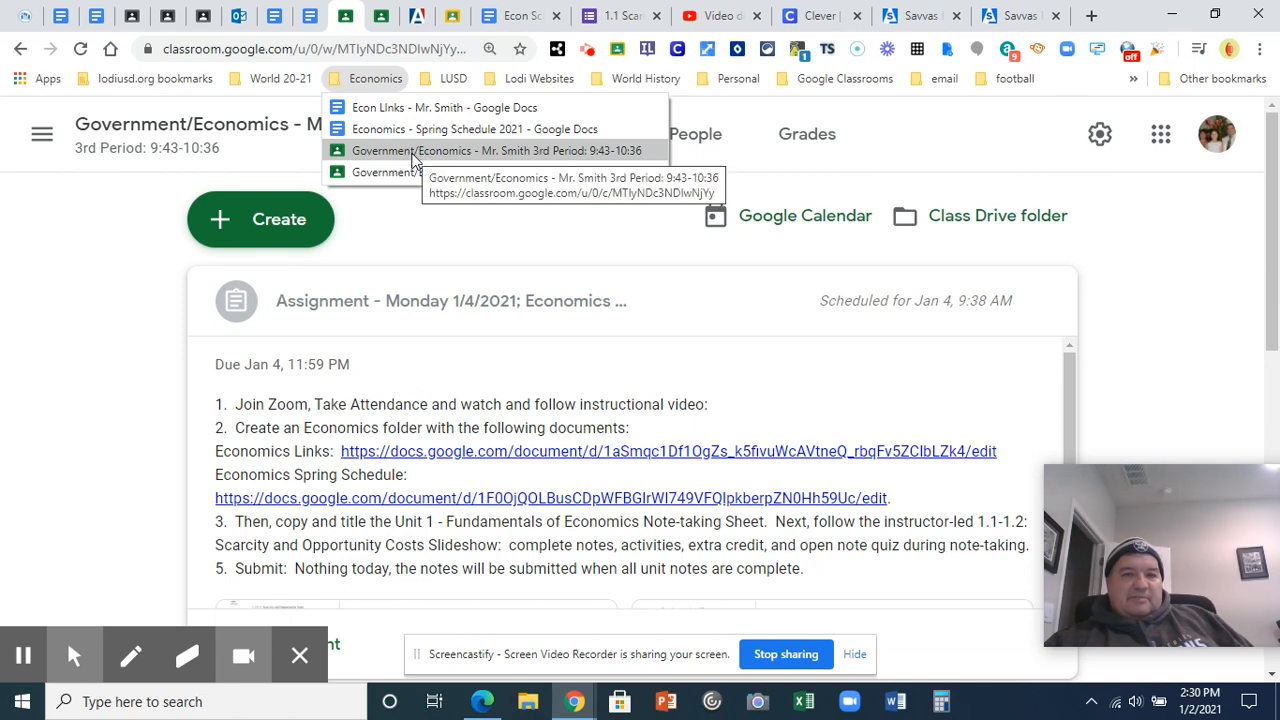
Step: Right-click the 3rd Period Government/Economics bookmark inside the Economics folder
right_click(415, 150)
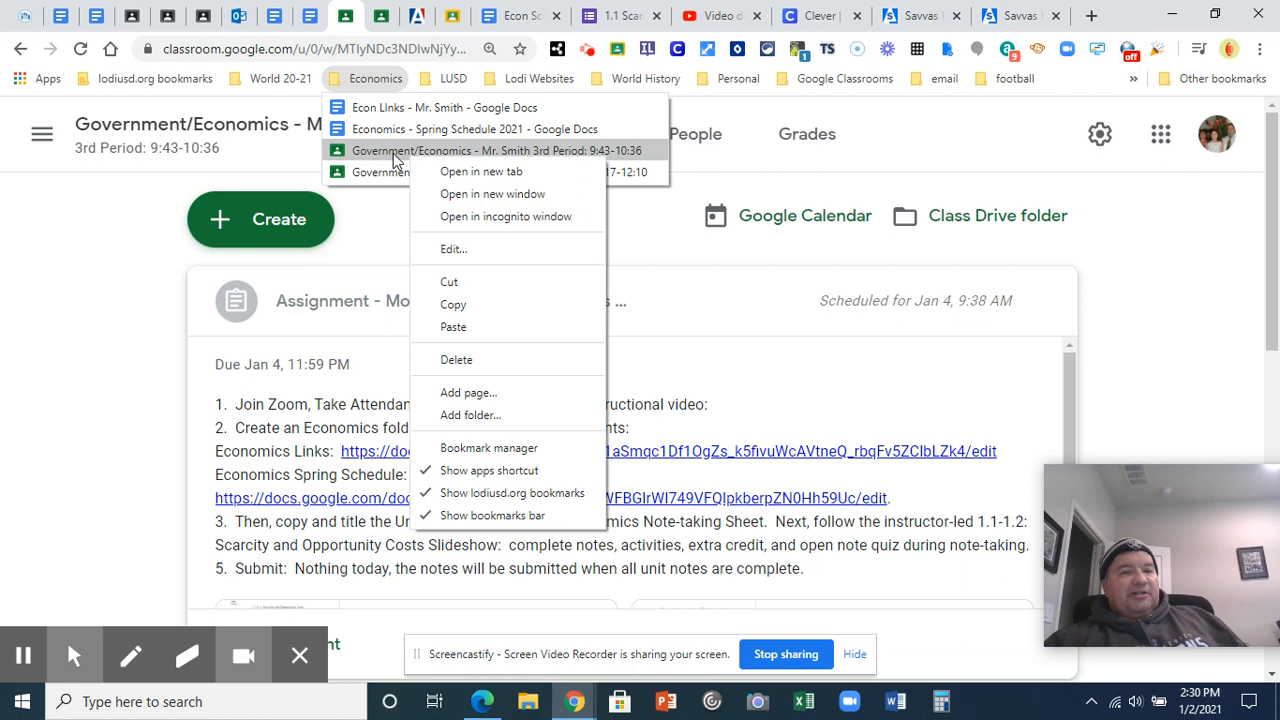
mouse_move(380, 160)
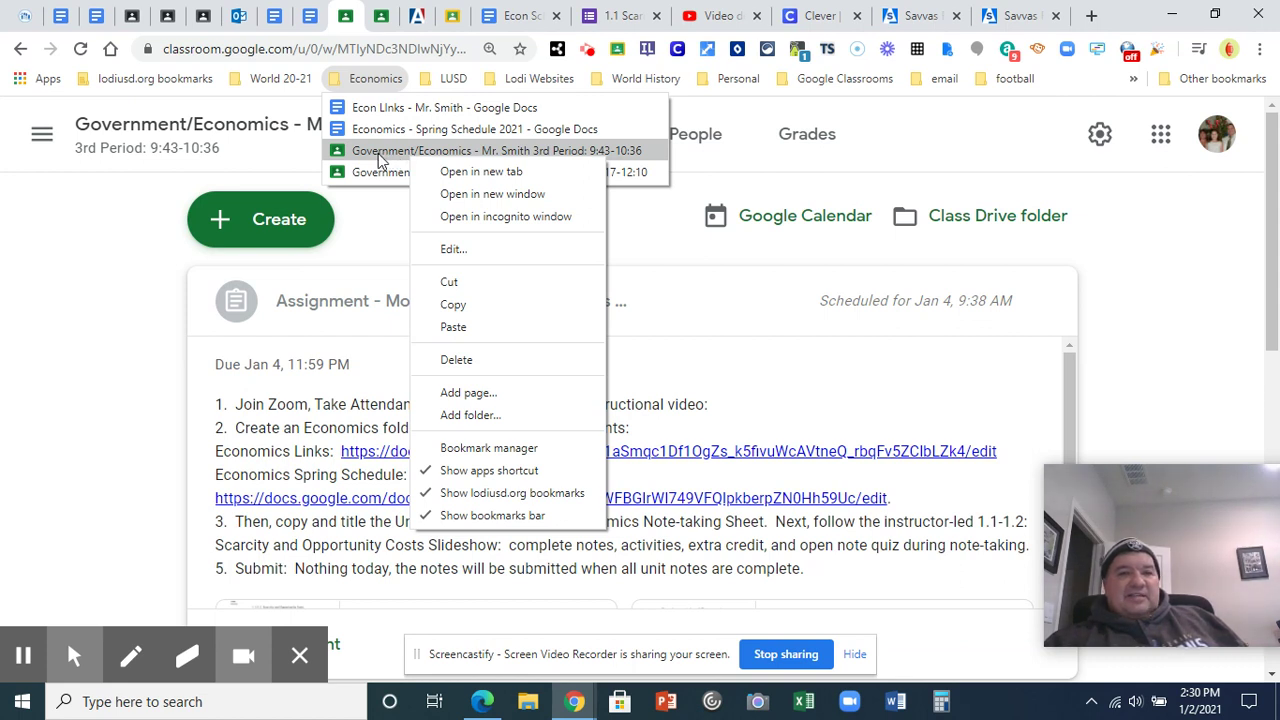
mouse_move(378, 189)
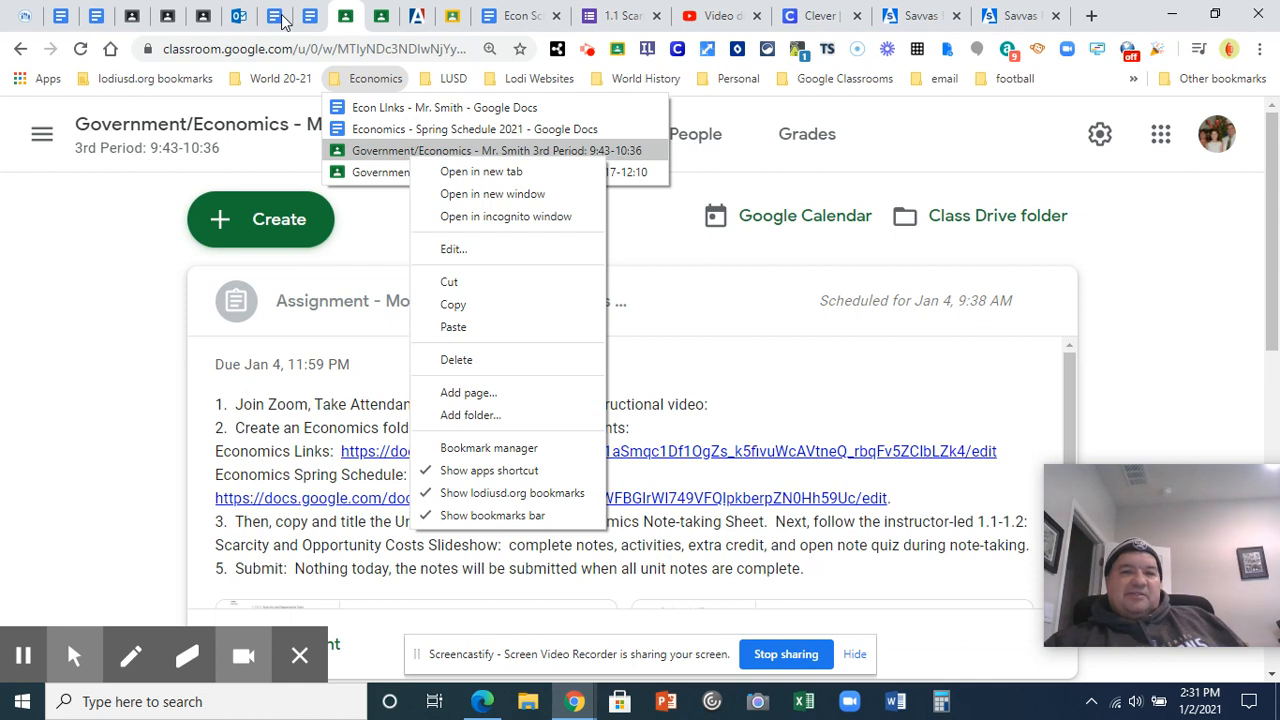
mouse_move(365, 78)
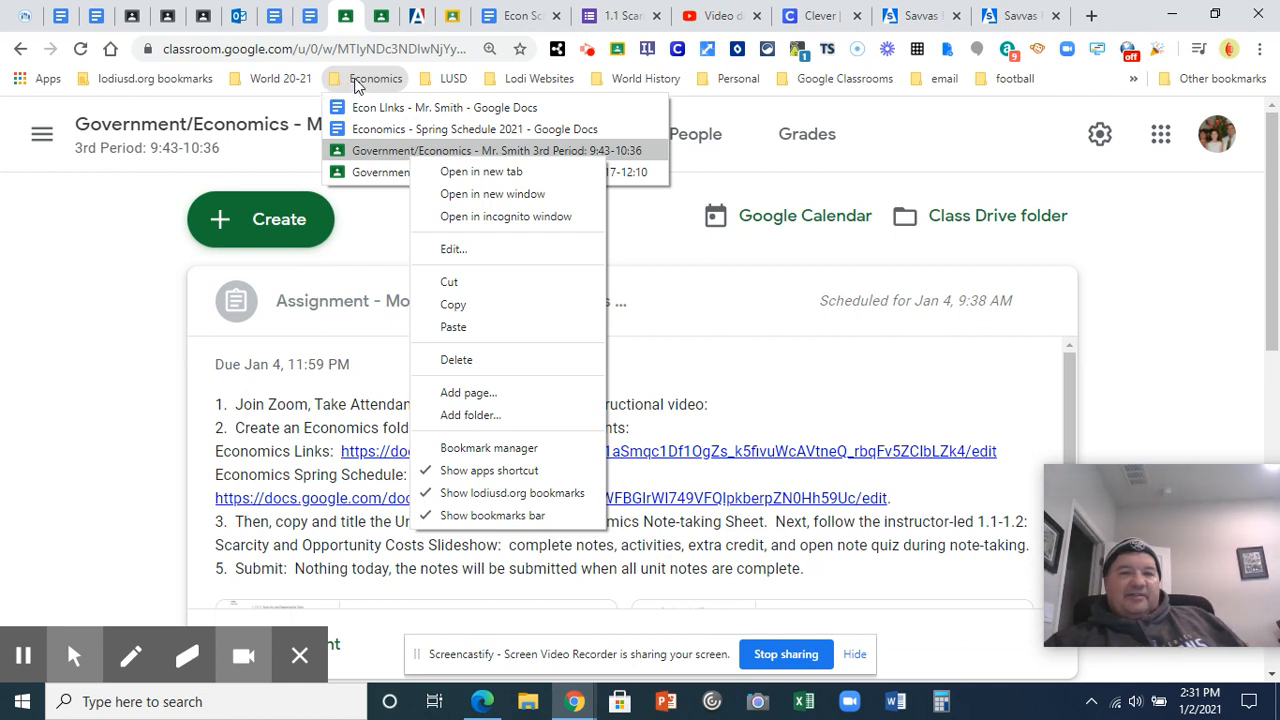
mouse_move(448, 8)
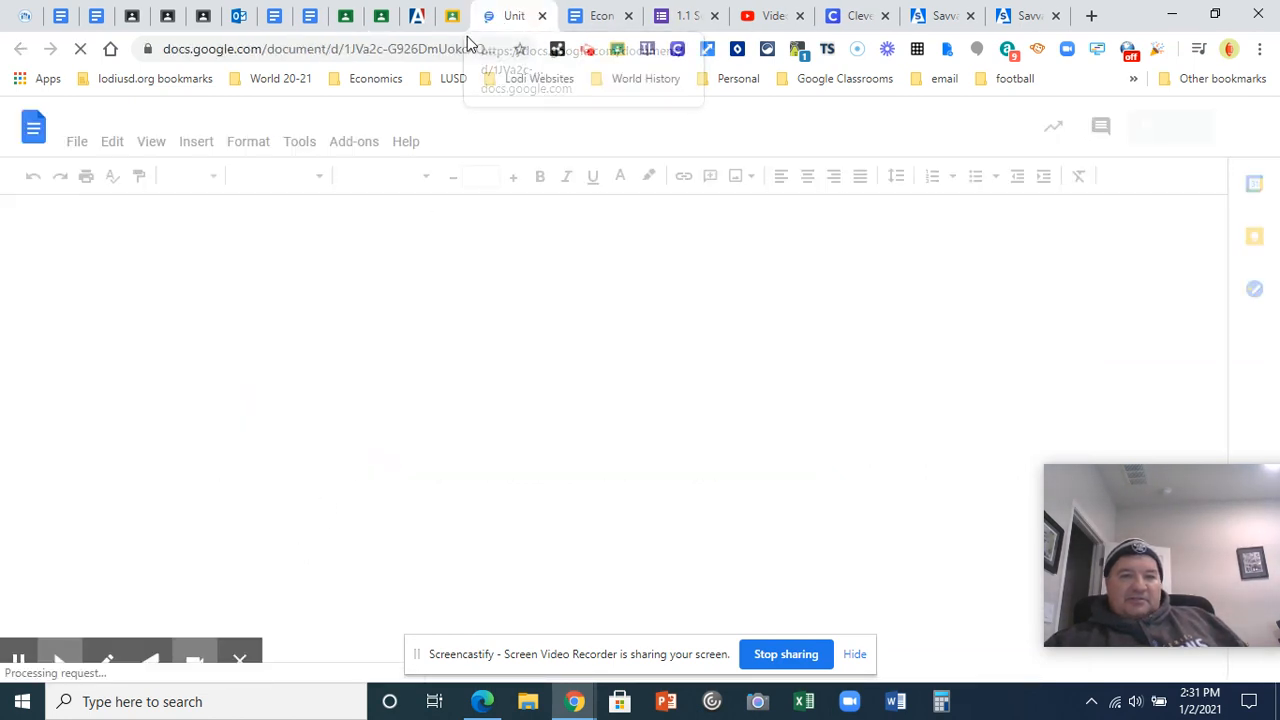
left_click(76, 141)
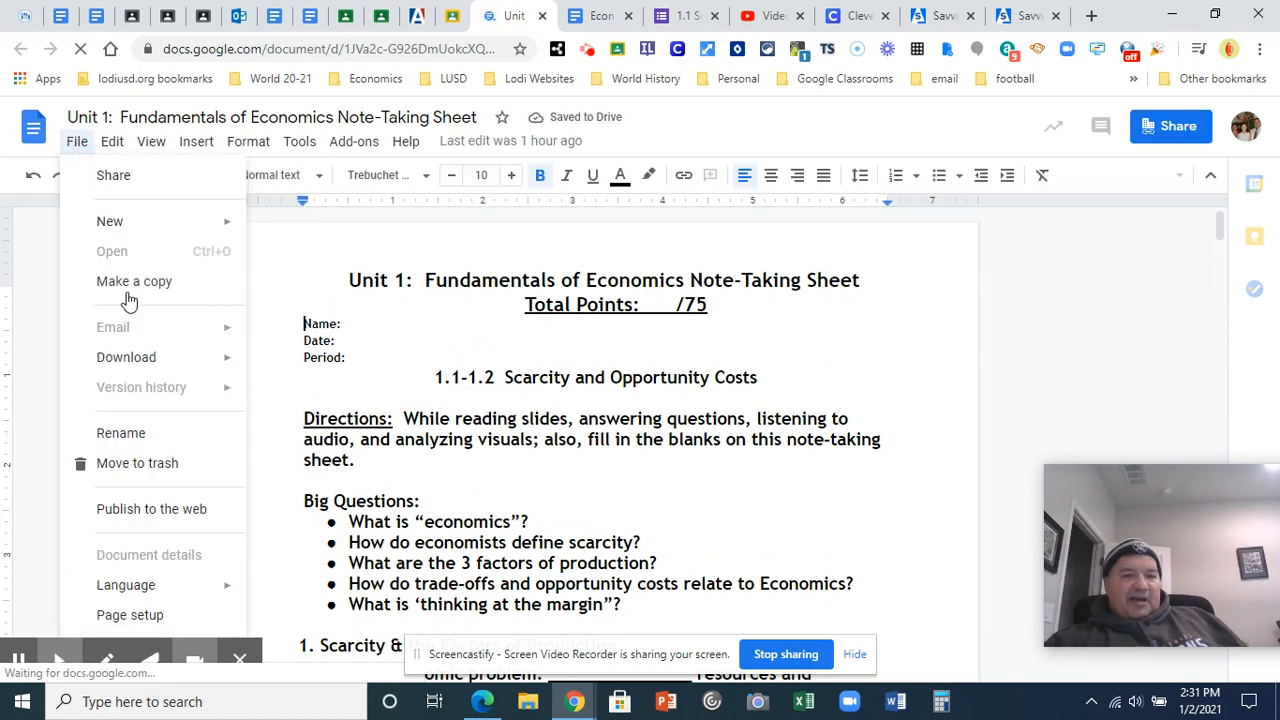
left_click(134, 281)
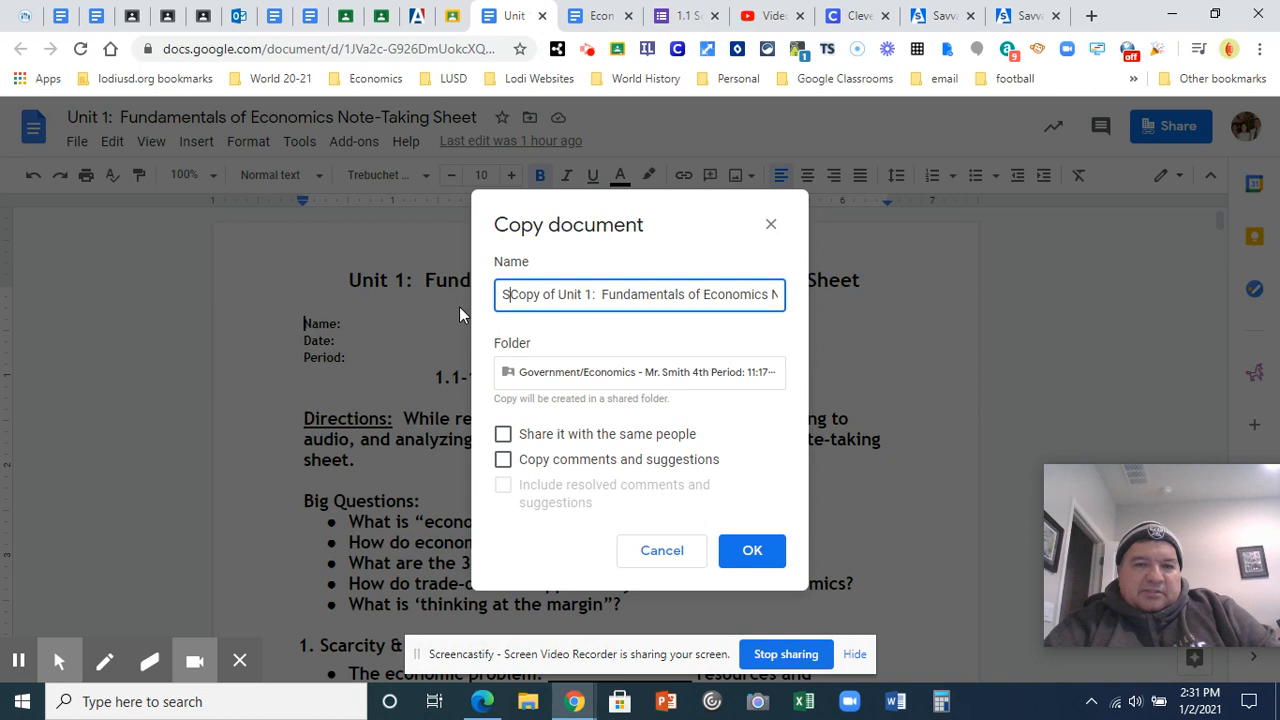
type("Siena Smith")
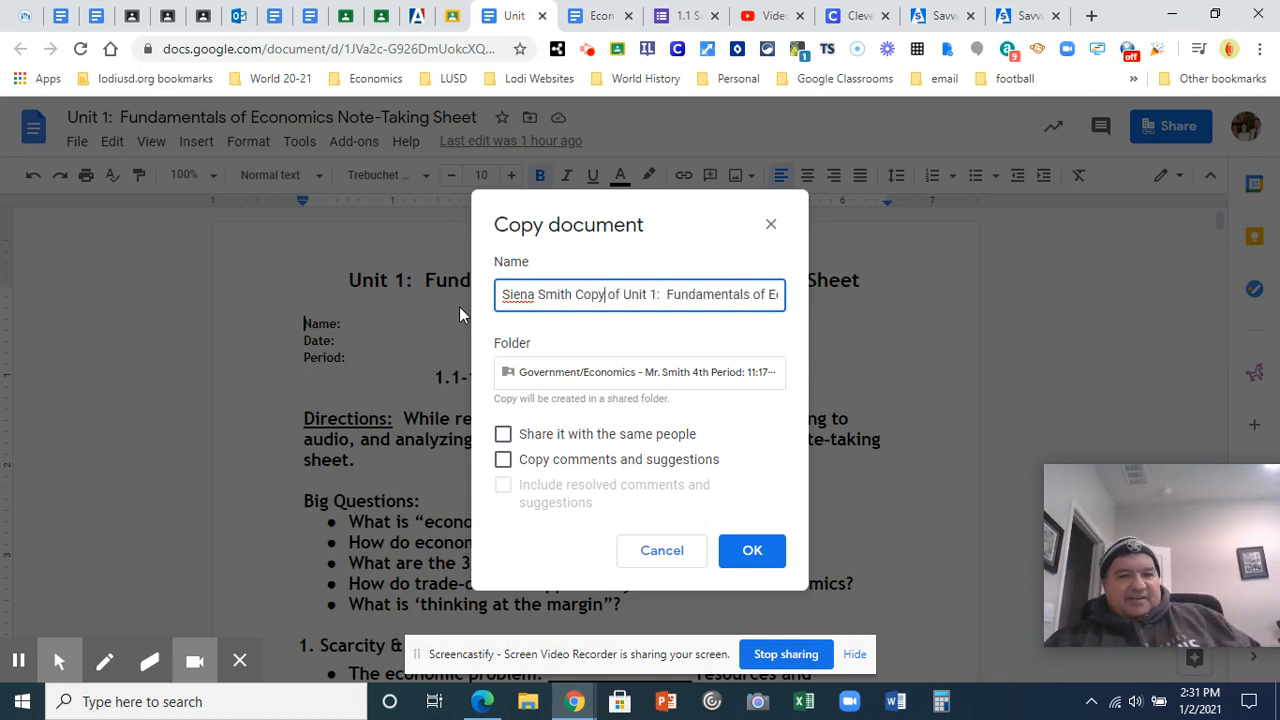
left_click(752, 550)
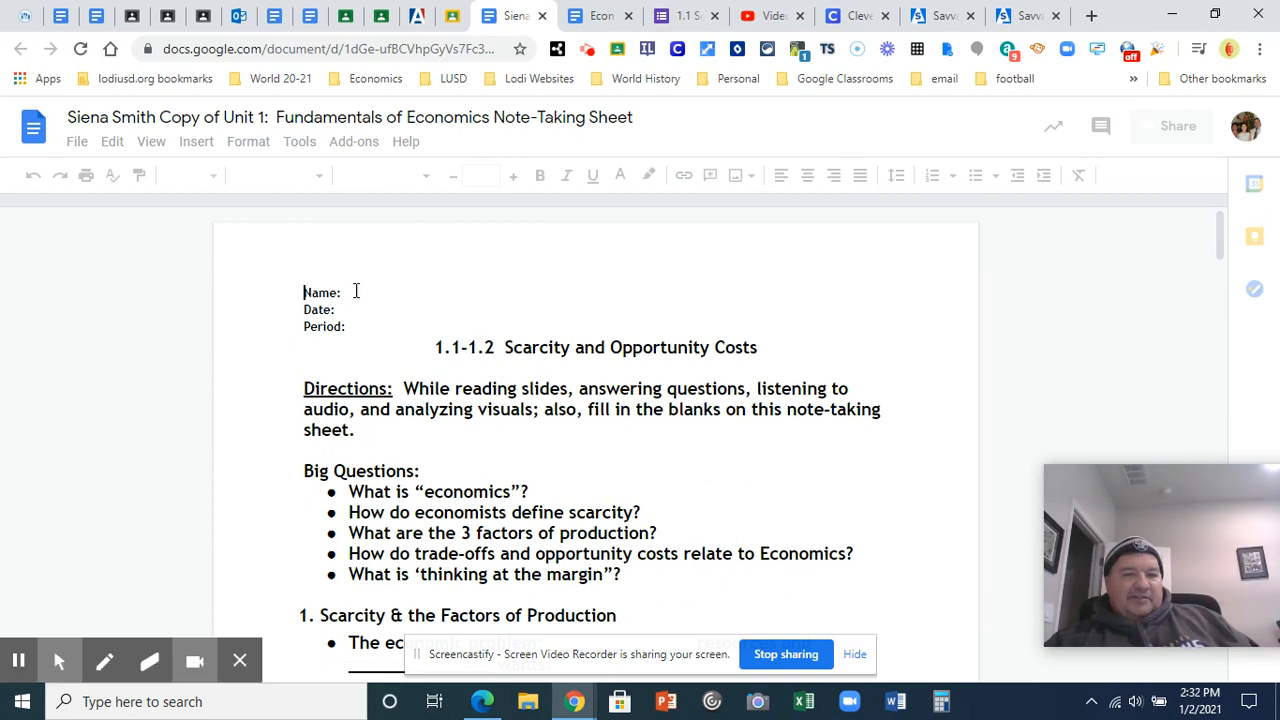
left_click(348, 295)
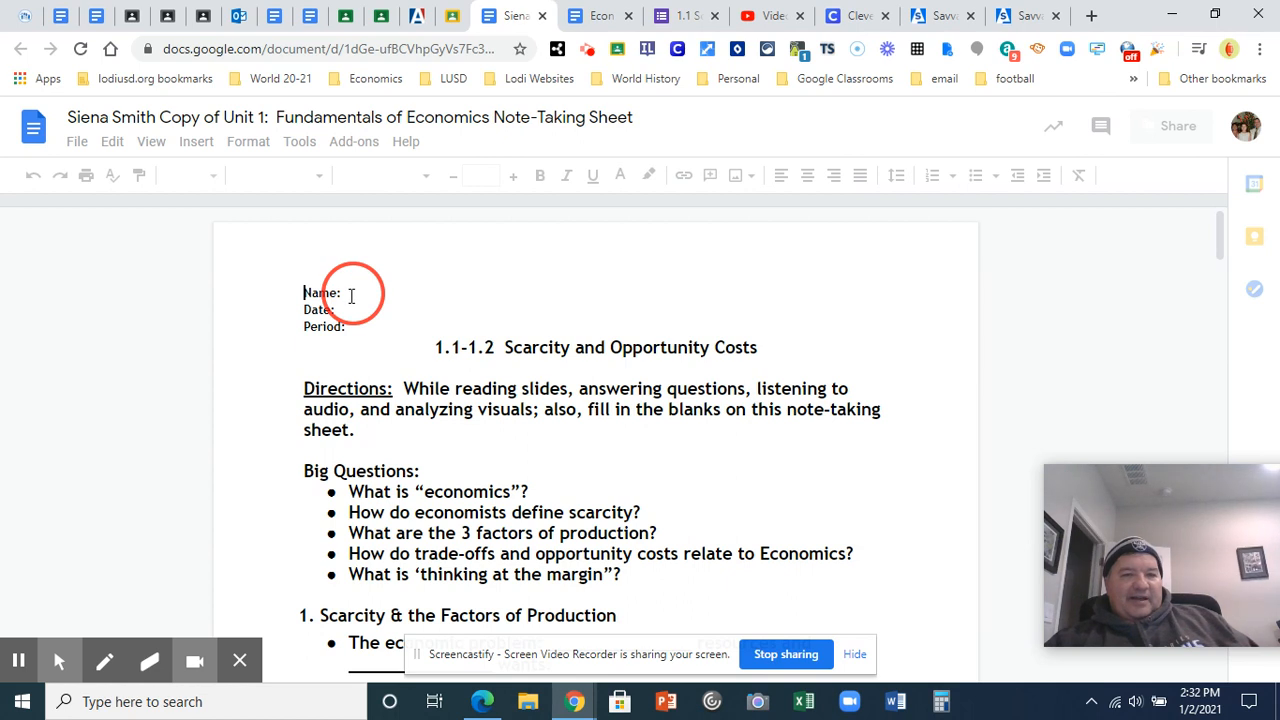
mouse_move(454, 283)
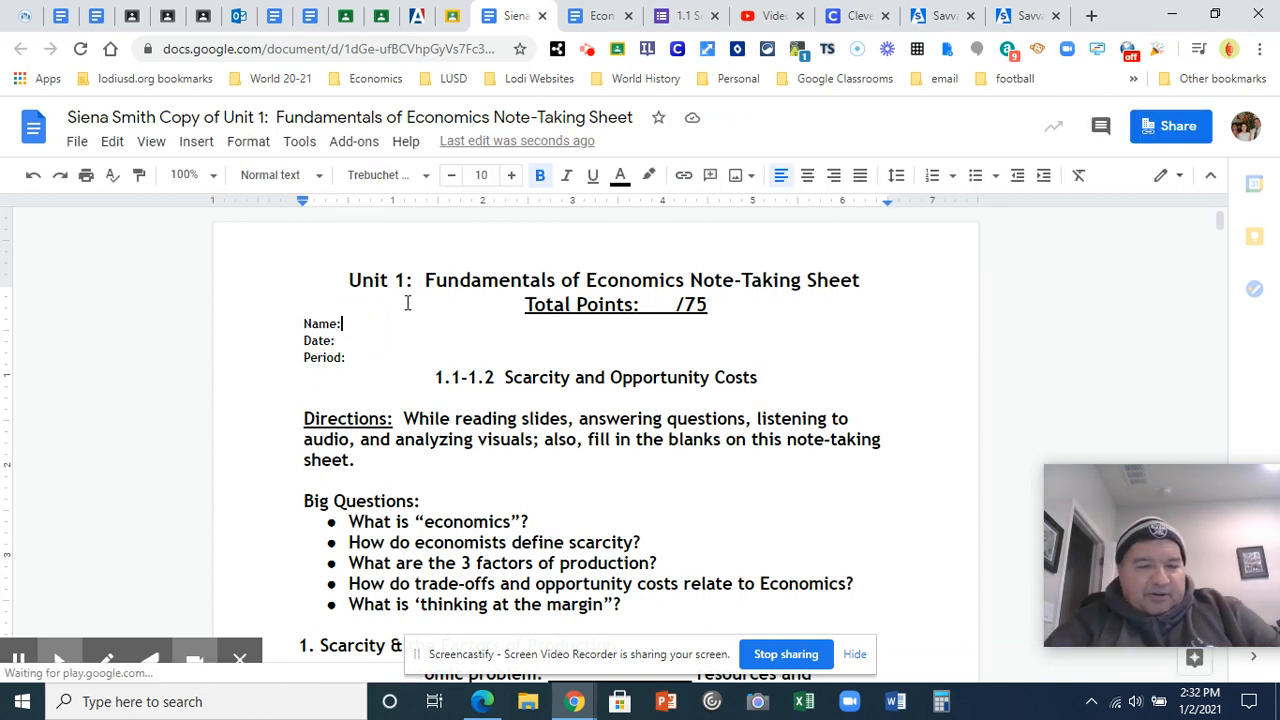
type("Siena A. Smith")
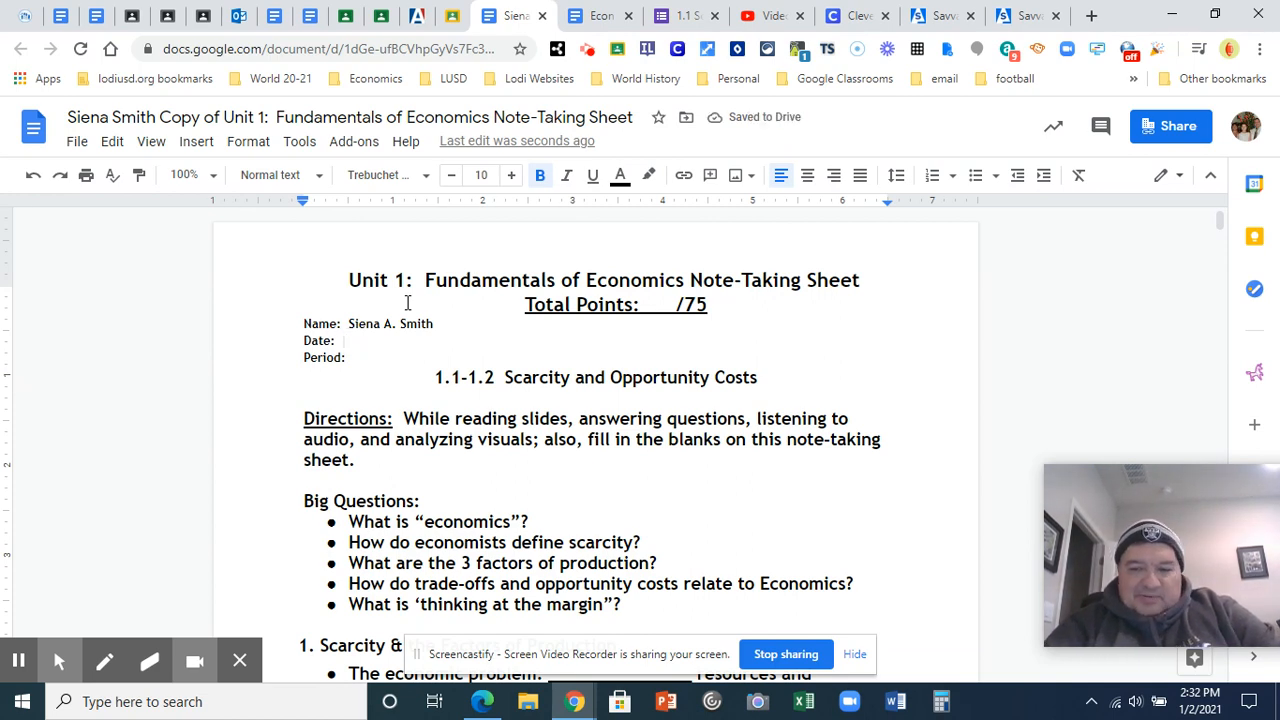
type("1/4/2021")
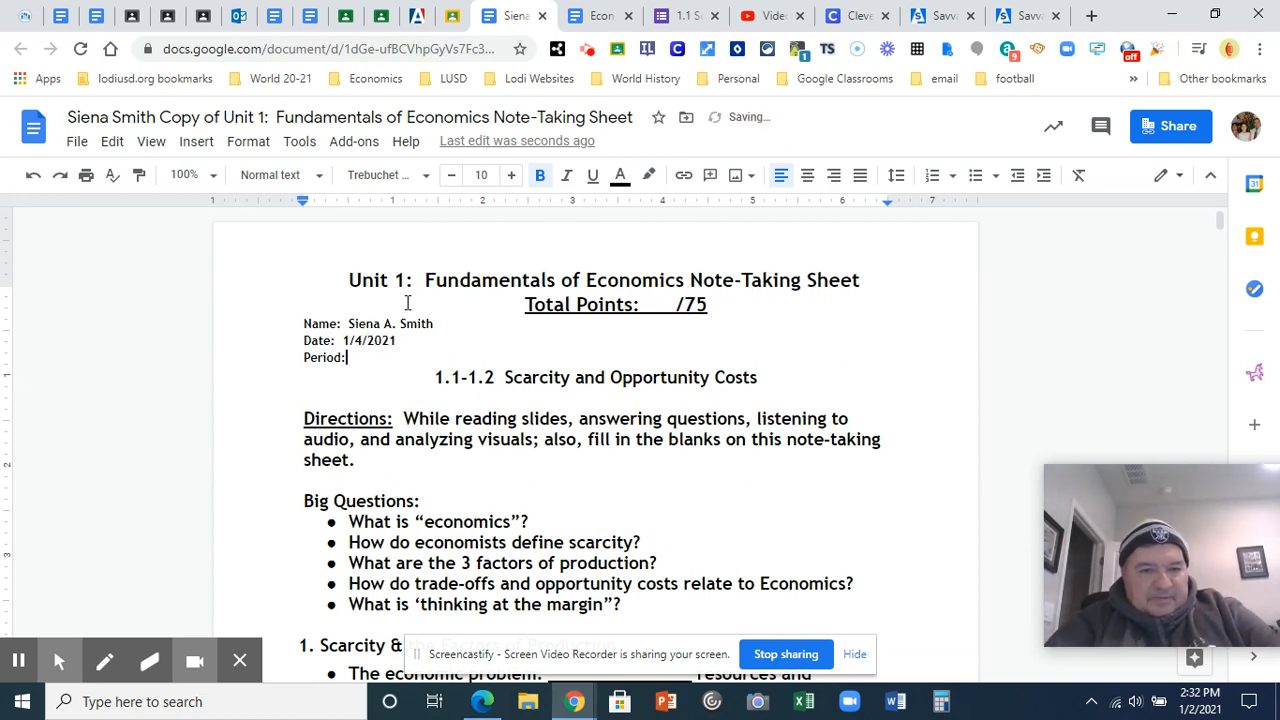
type("34d")
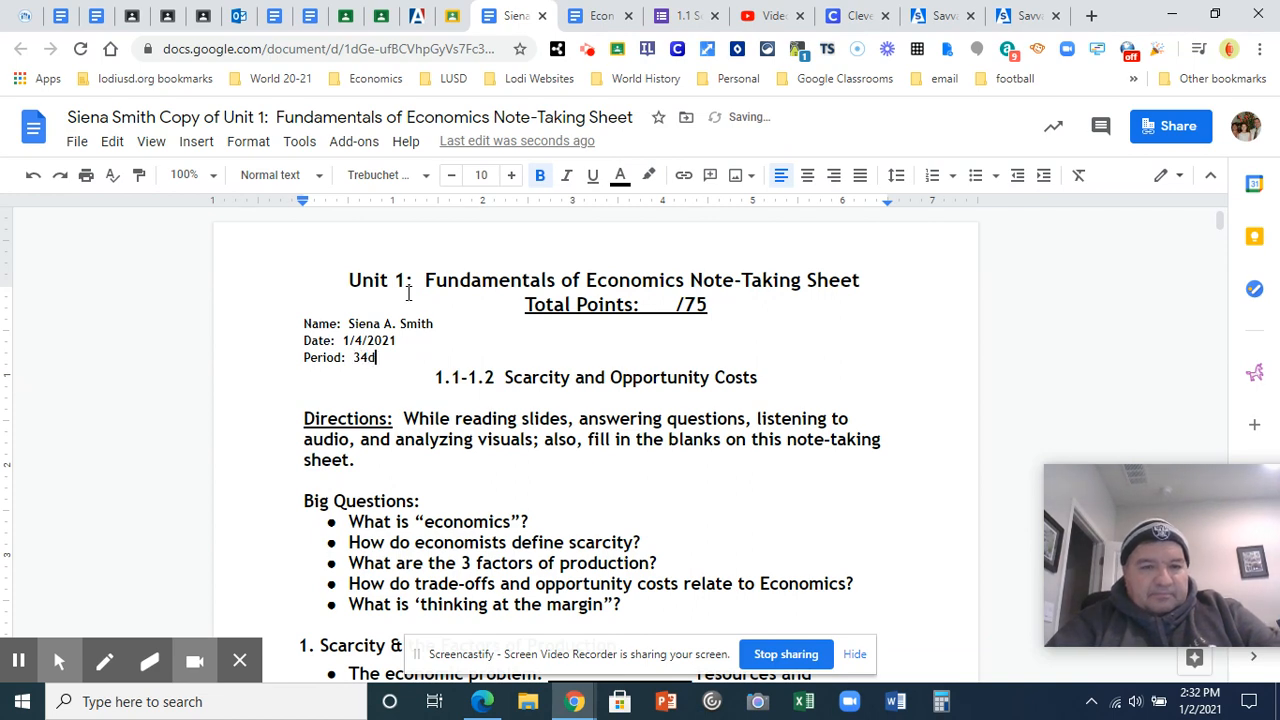
type("3rd")
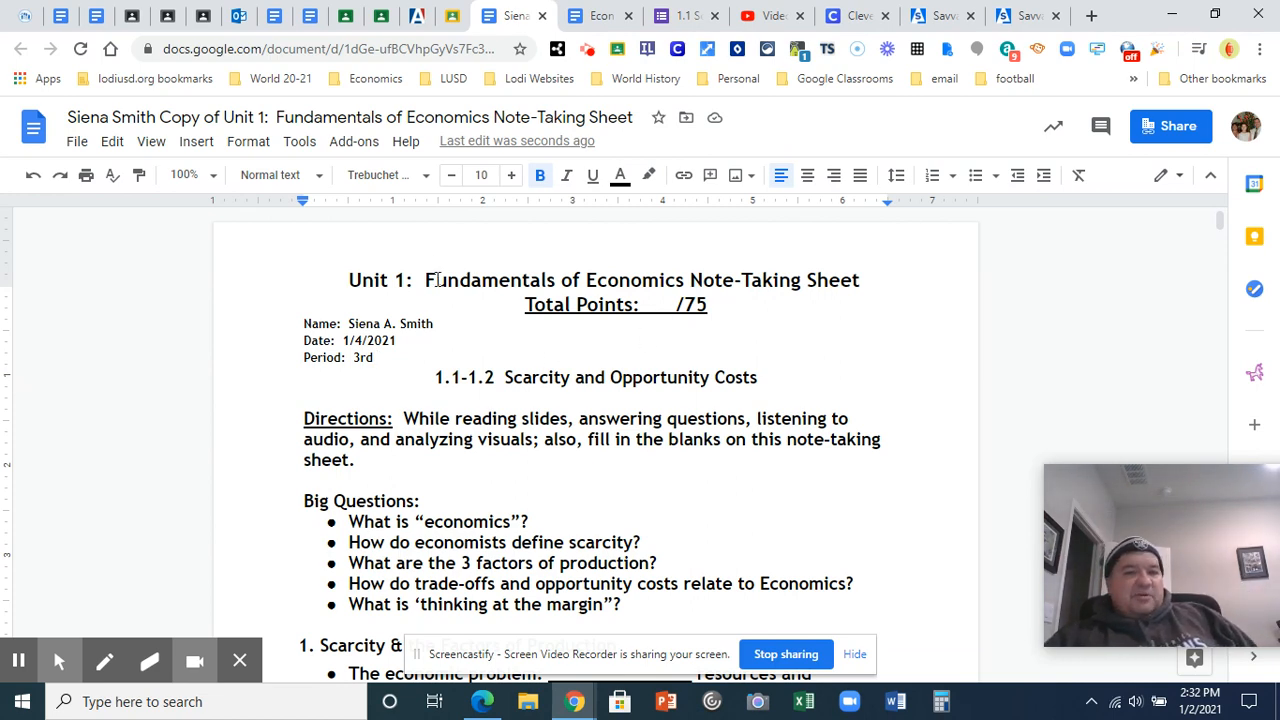
scroll("down", 3)
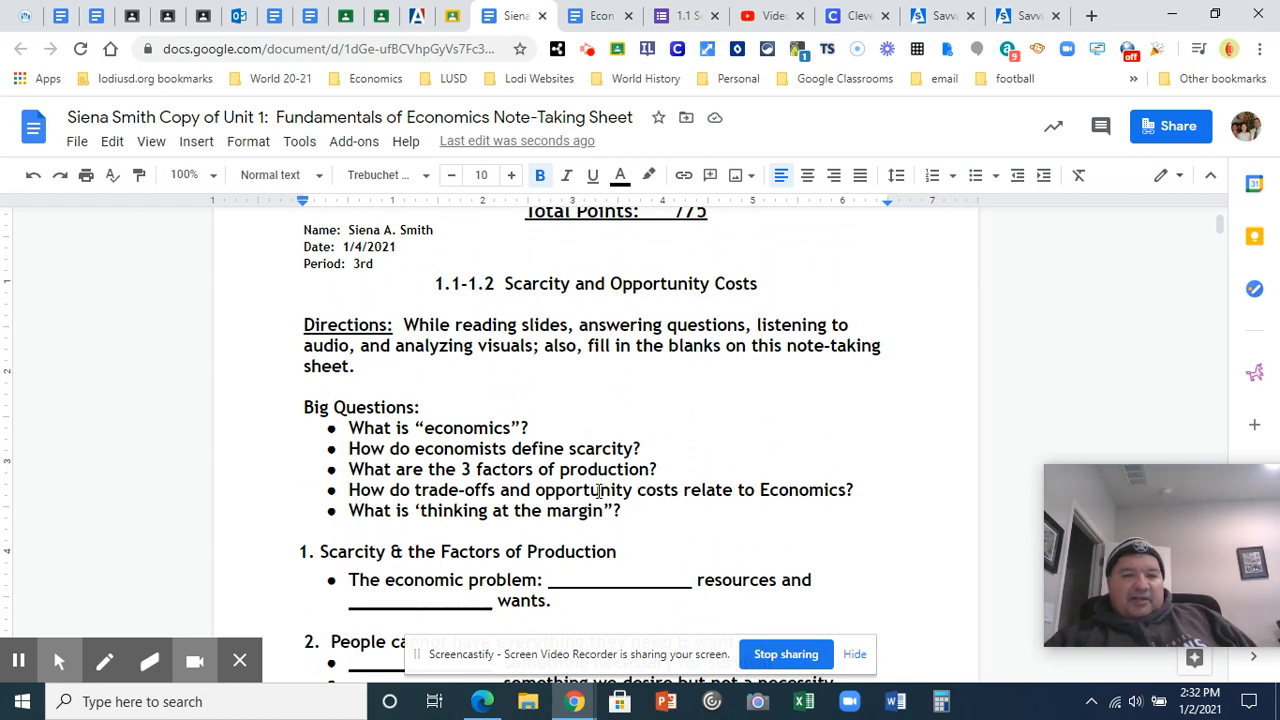
mouse_move(488, 448)
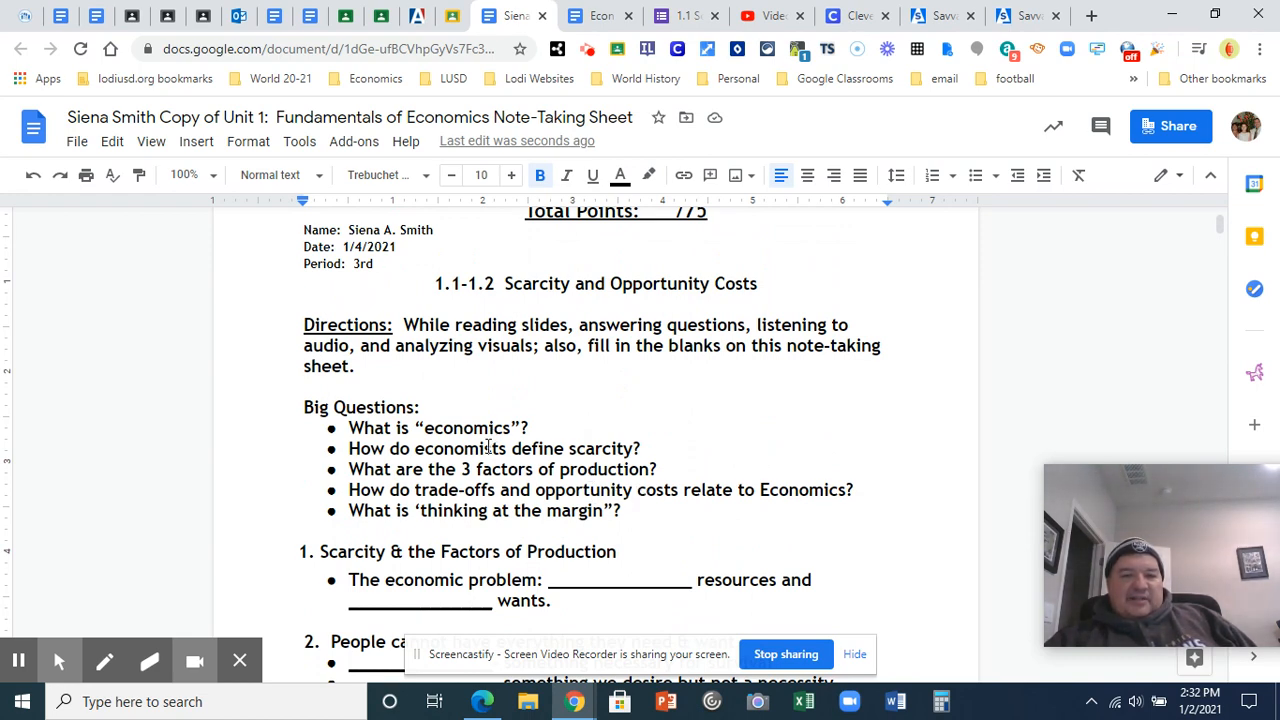
mouse_move(503, 452)
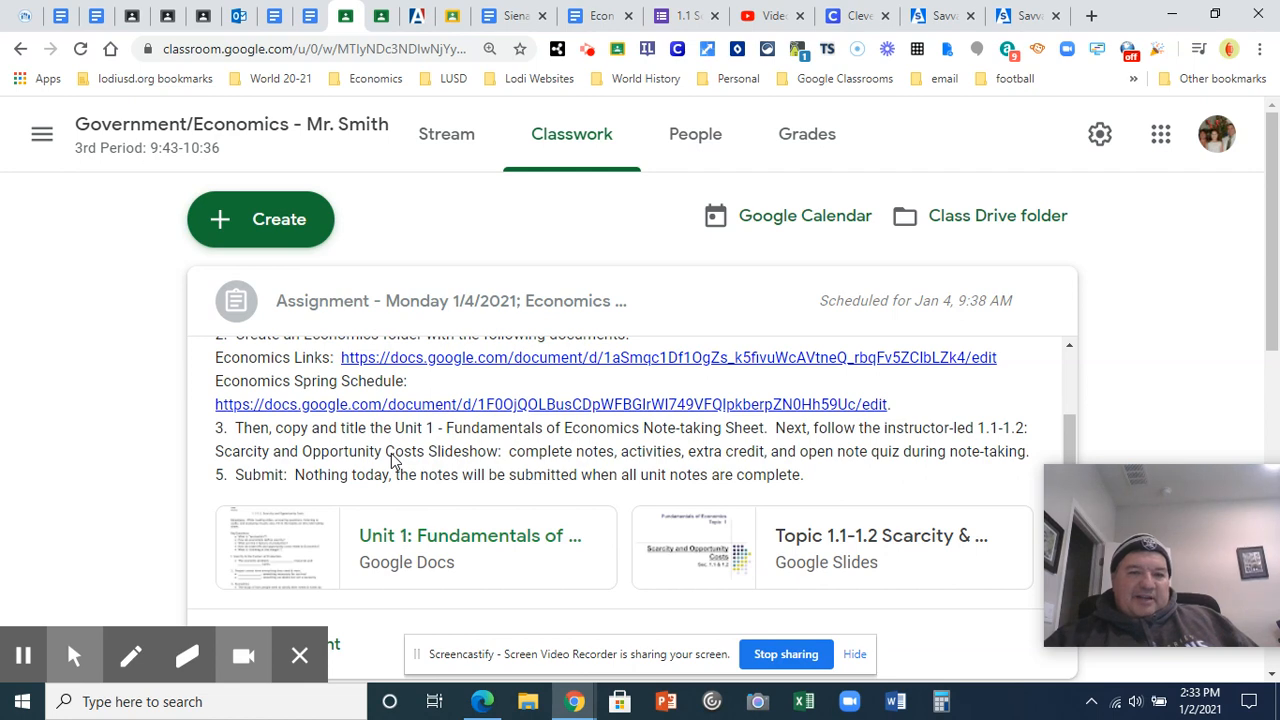
mouse_move(853, 430)
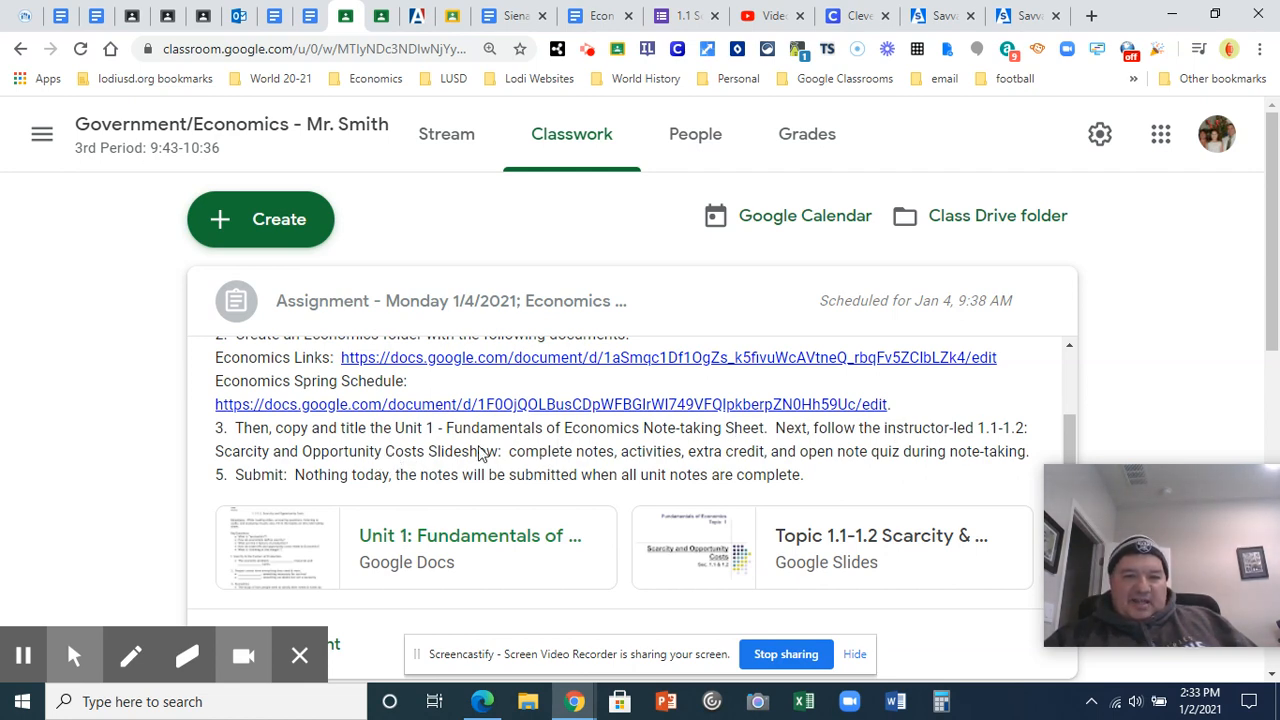
mouse_move(610, 465)
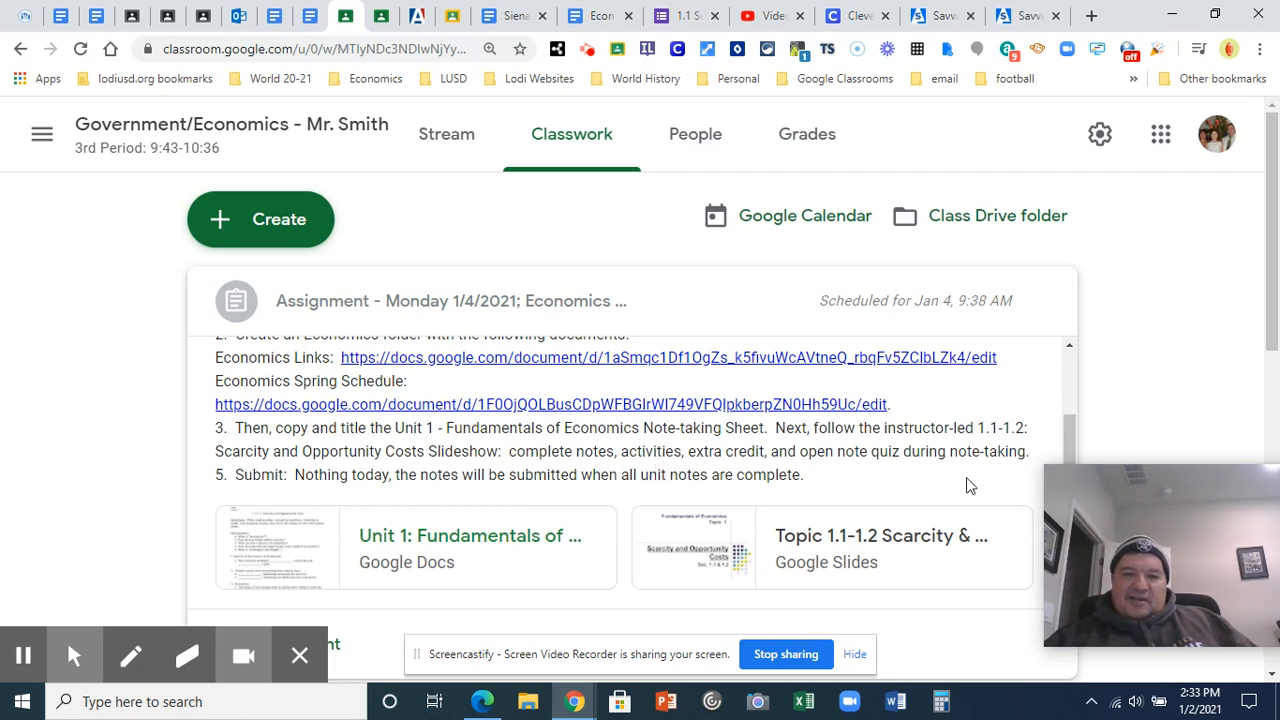
mouse_move(428, 472)
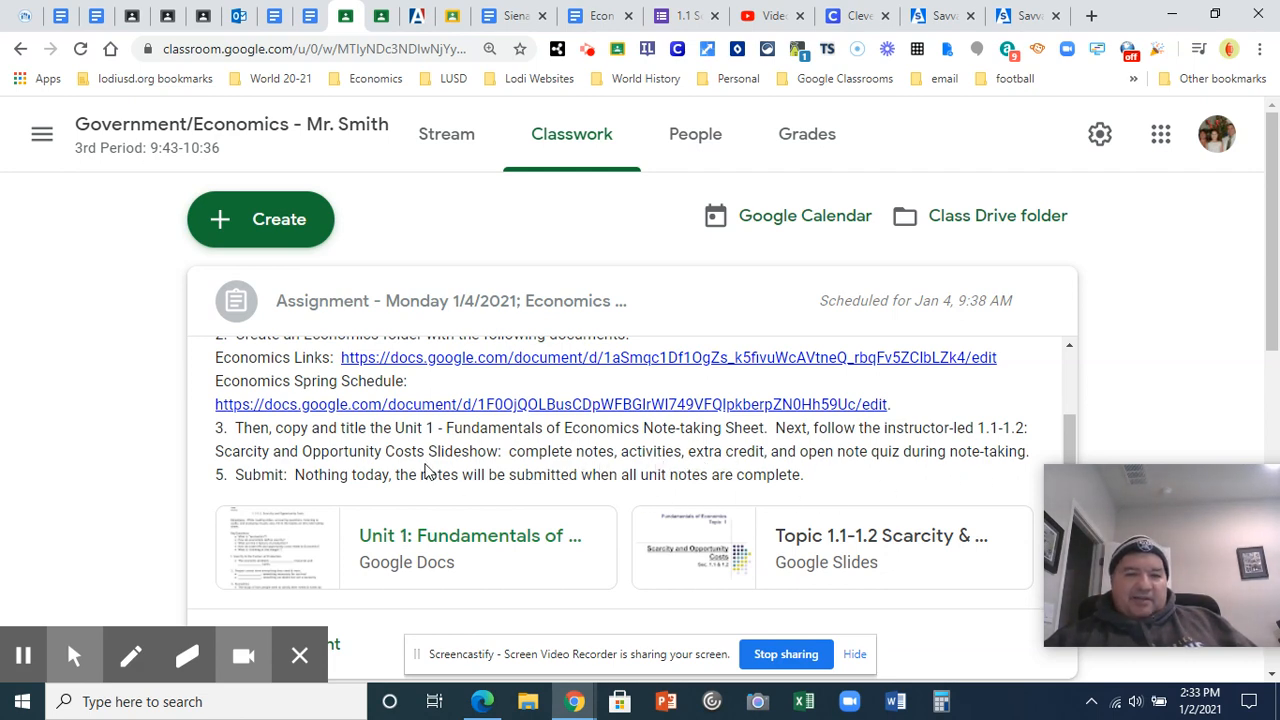
mouse_move(562, 492)
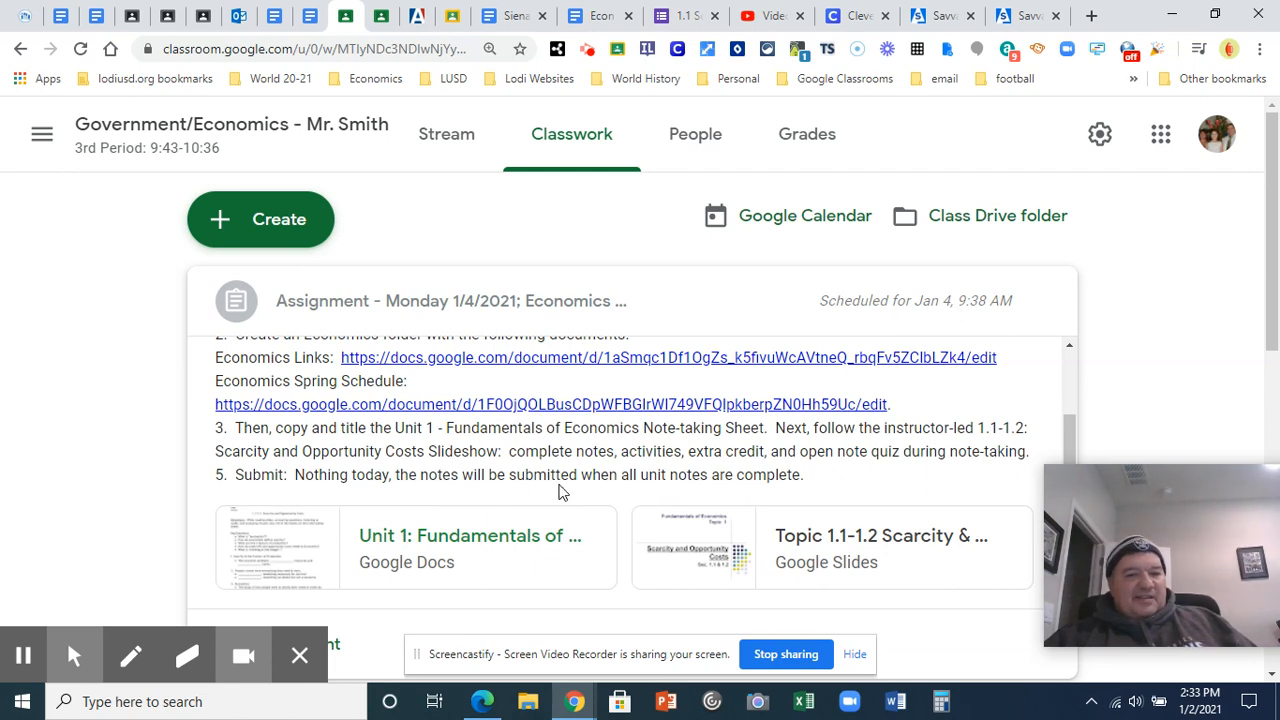
mouse_move(815, 498)
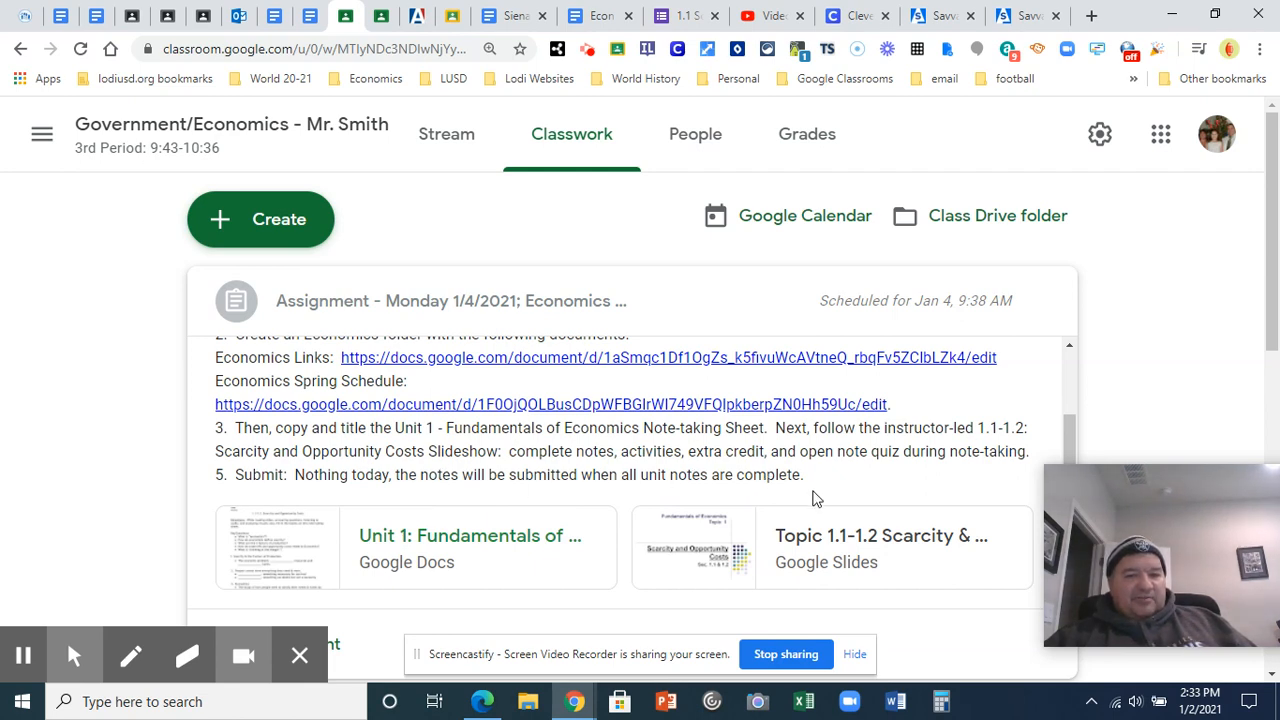
mouse_move(715, 545)
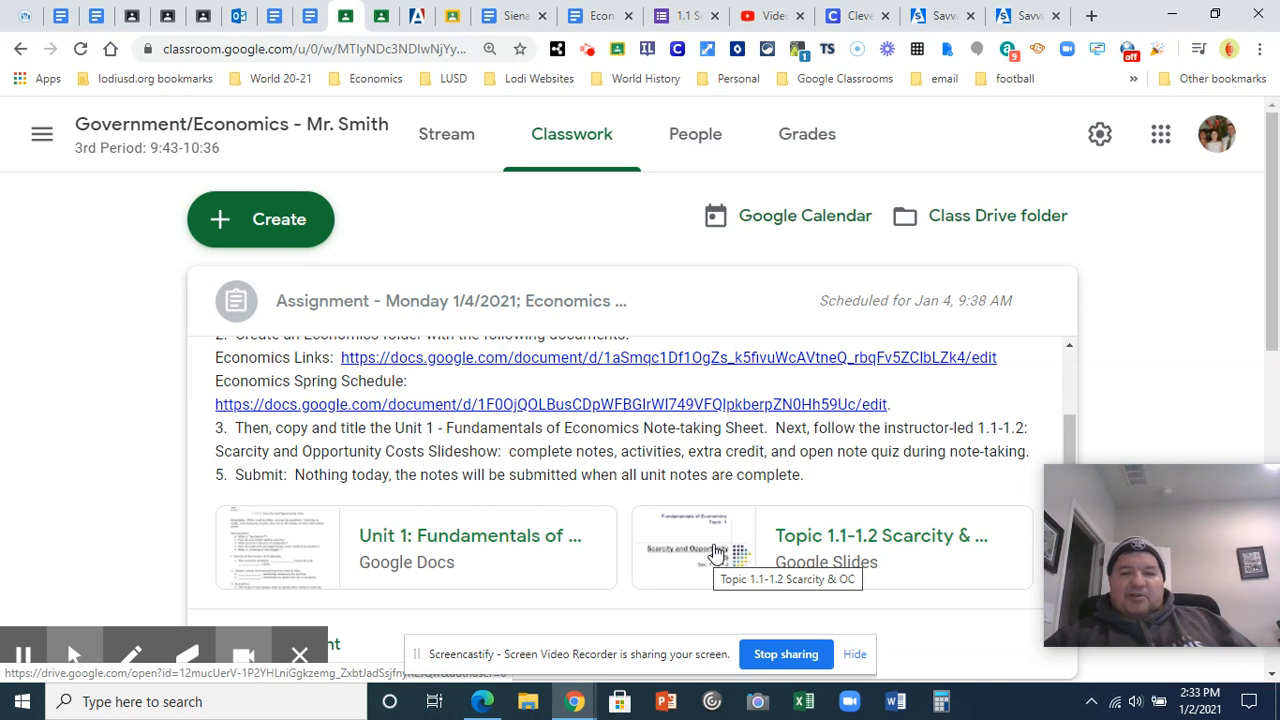
mouse_move(747, 645)
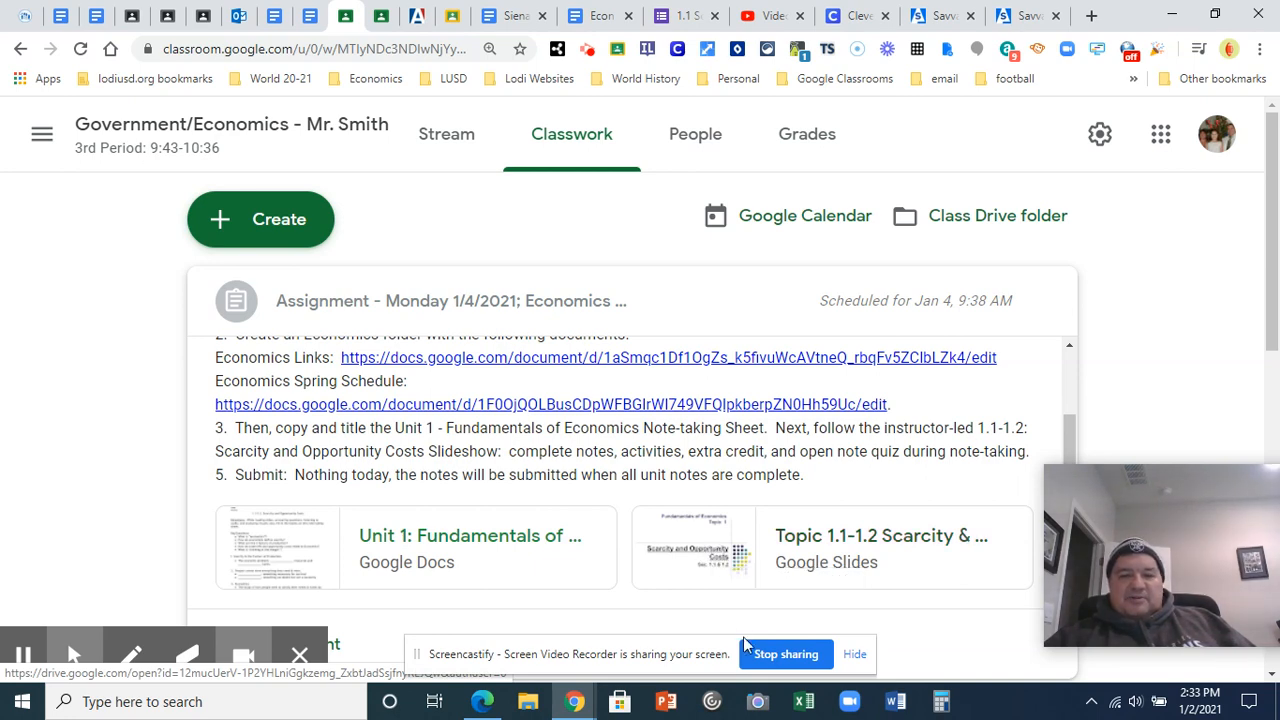